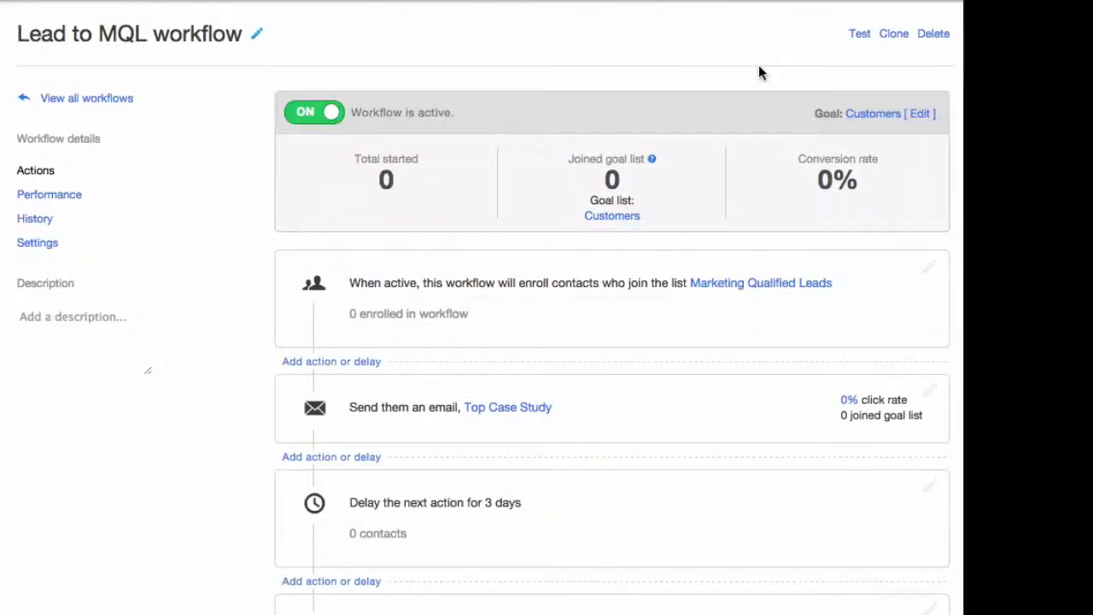
# Browse the existing workflows and the library of workflow recipes.
pyautogui.scroll(-3)
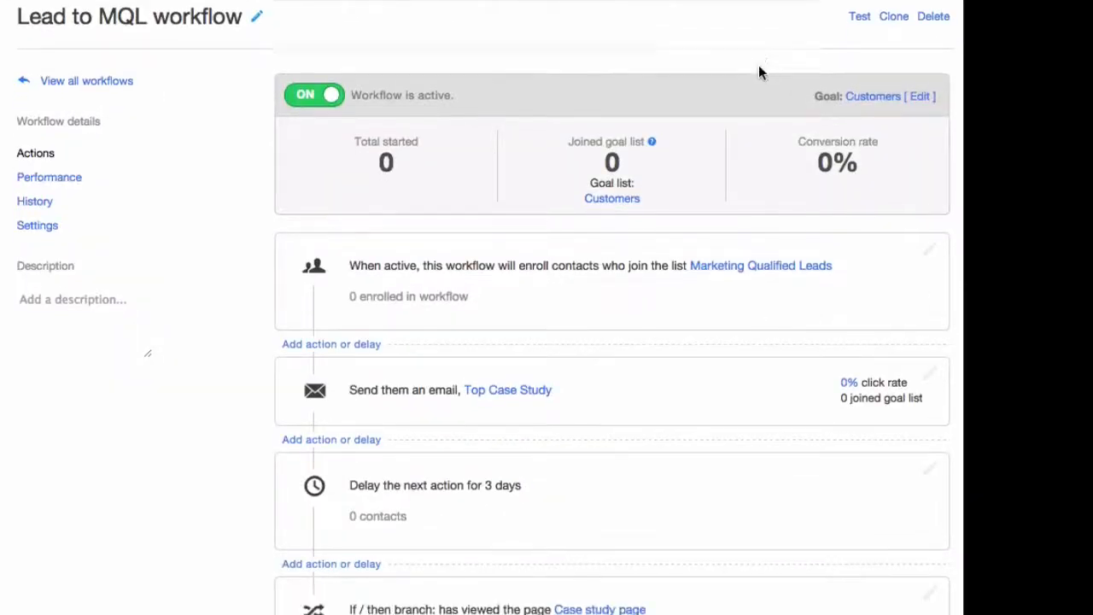
pyautogui.scroll(-3)
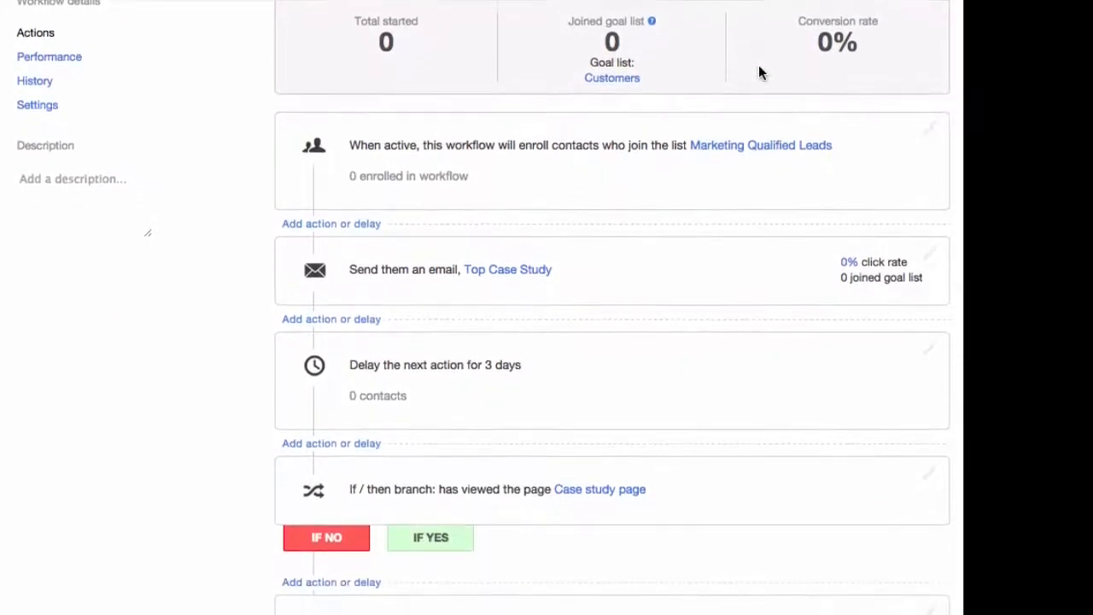
pyautogui.scroll(-3)
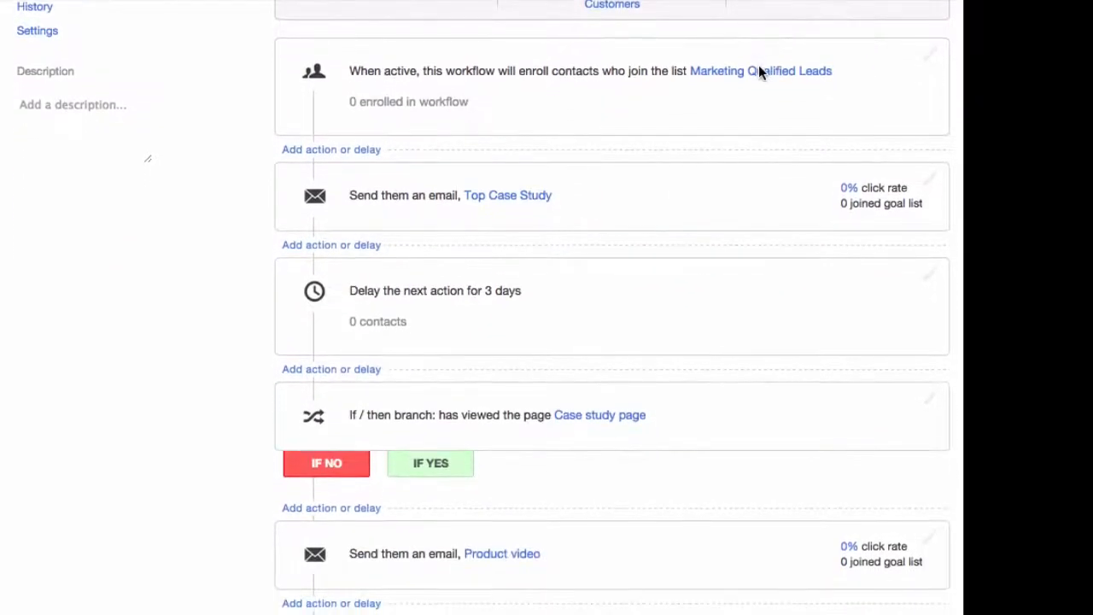
pyautogui.scroll(-3)
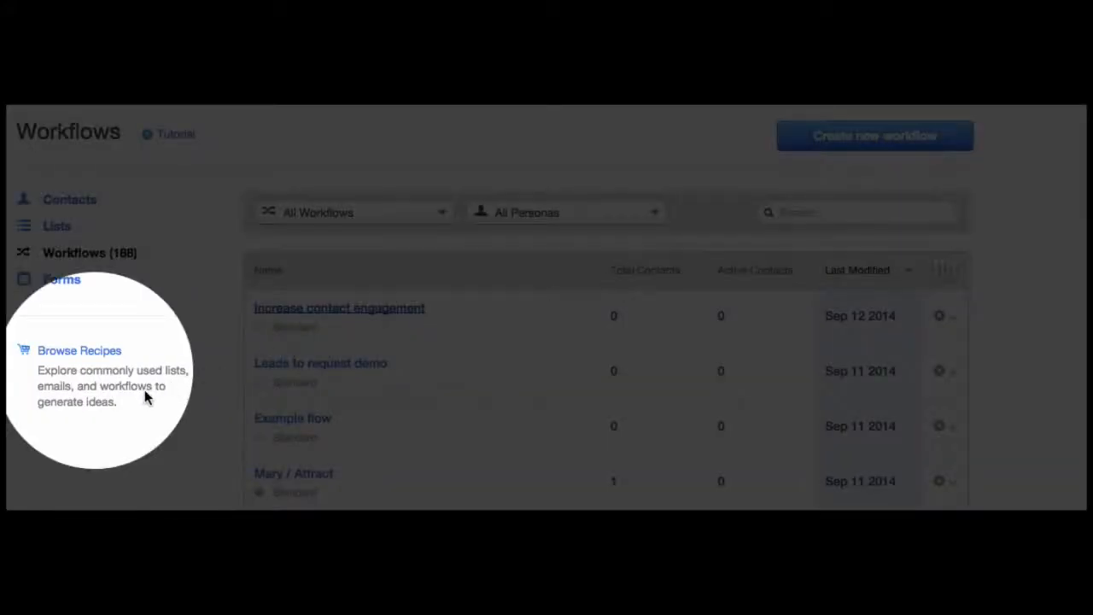
pyautogui.click(79, 350)
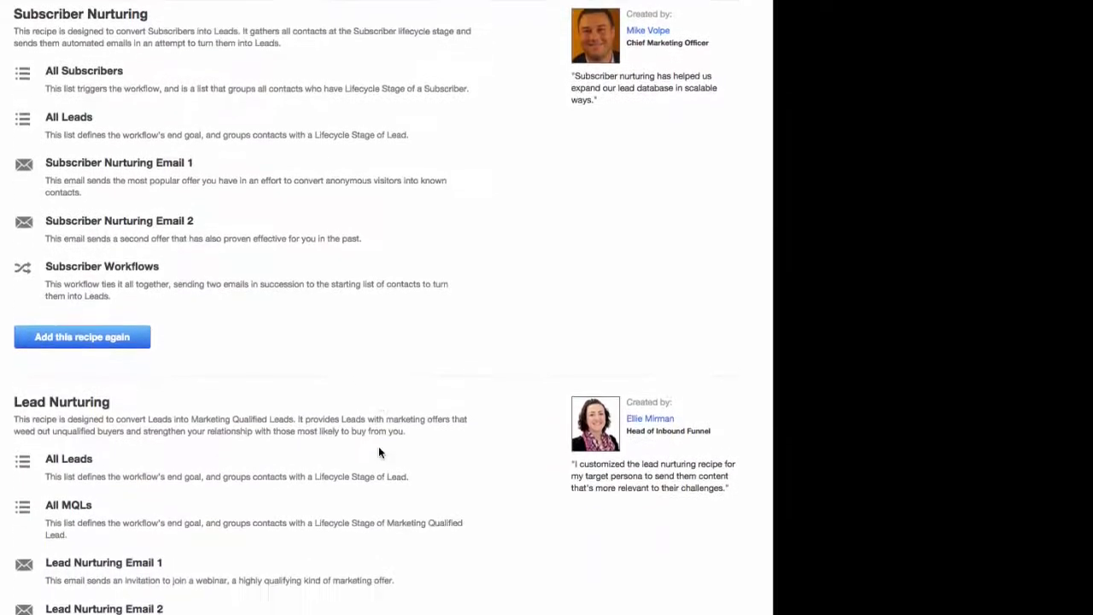
pyautogui.scroll(-3)
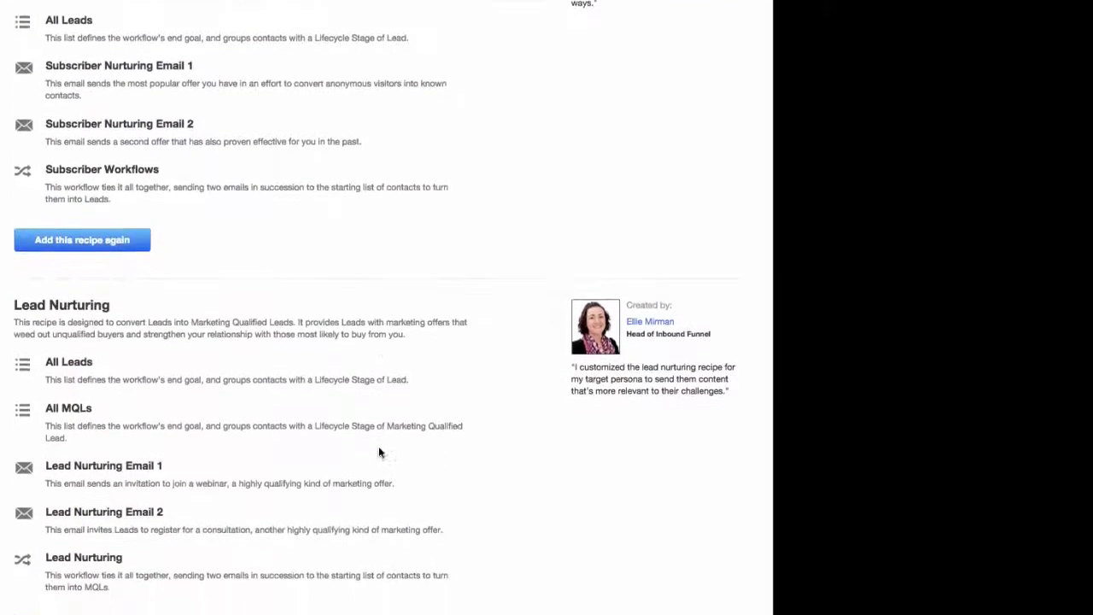
pyautogui.scroll(-3)
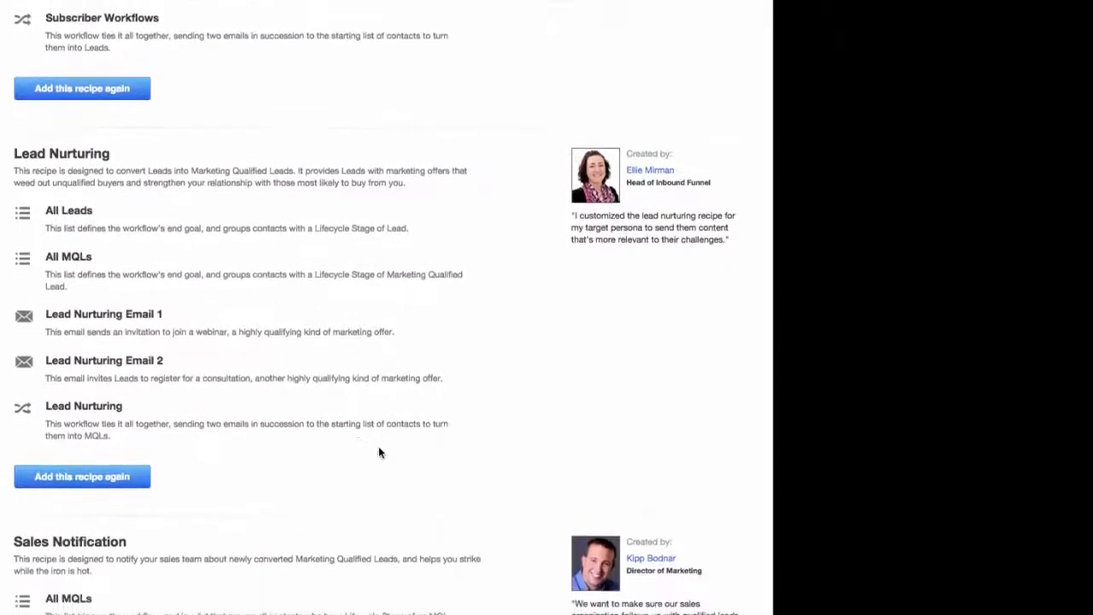
pyautogui.scroll(-3)
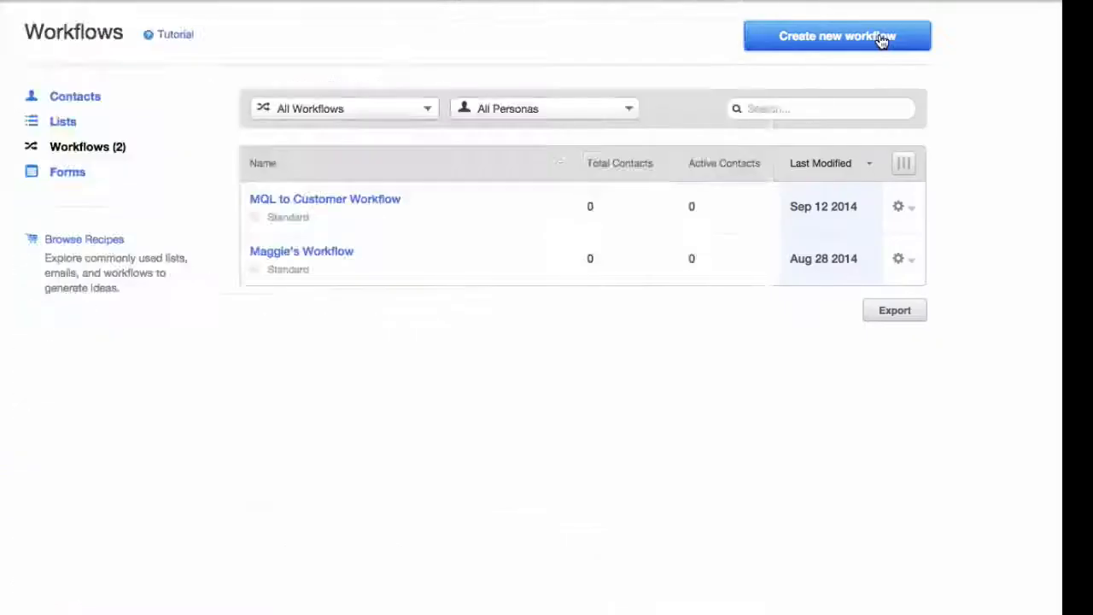
# Create a new standard workflow named Demo.
pyautogui.click(837, 36)
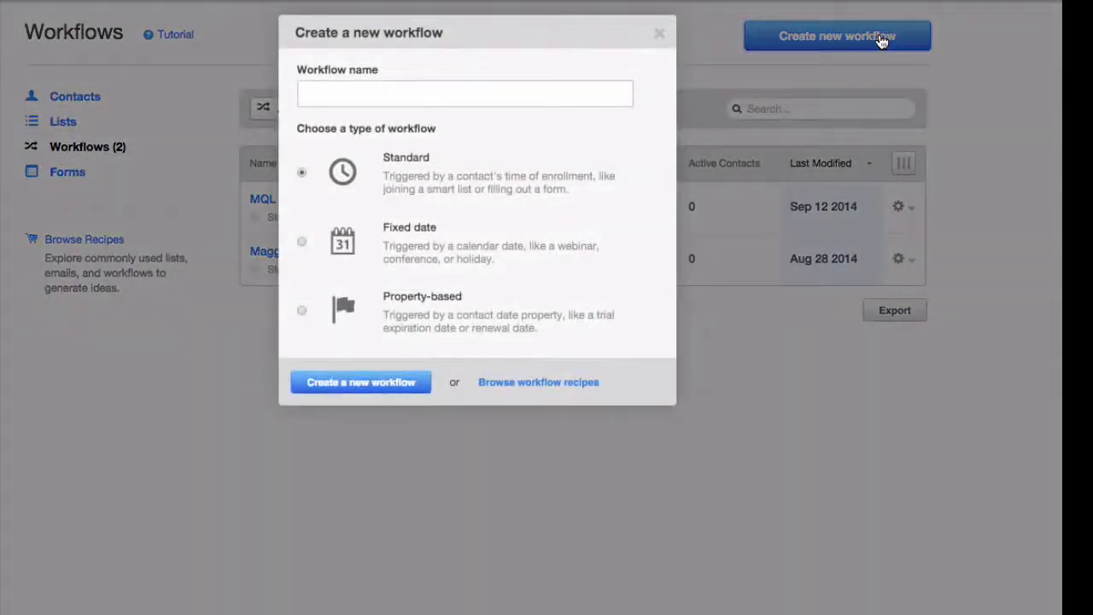
pyautogui.write('Demo')
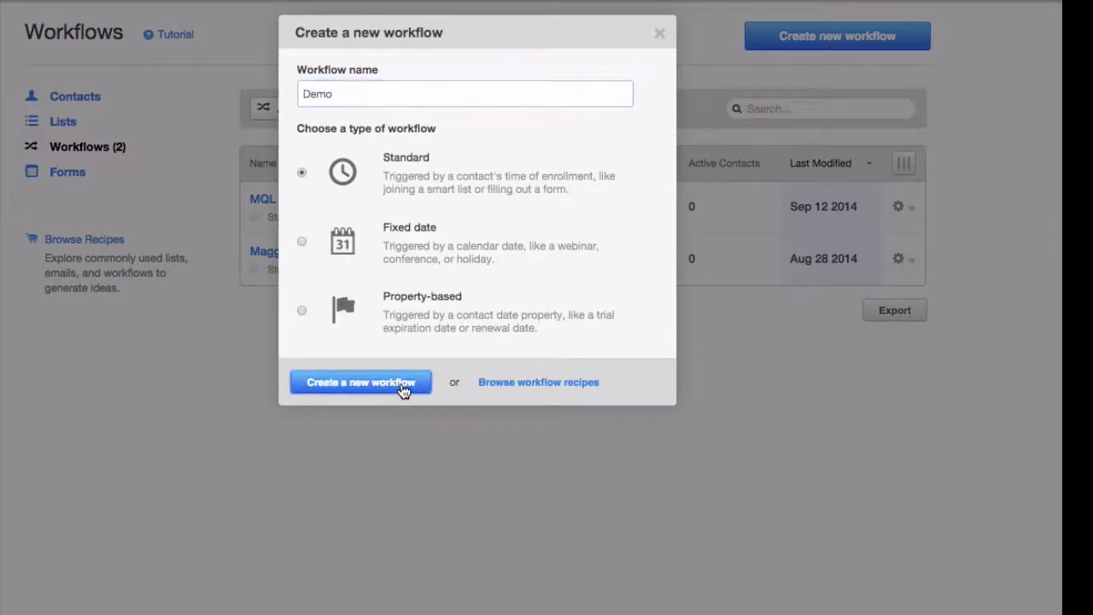
pyautogui.click(361, 383)
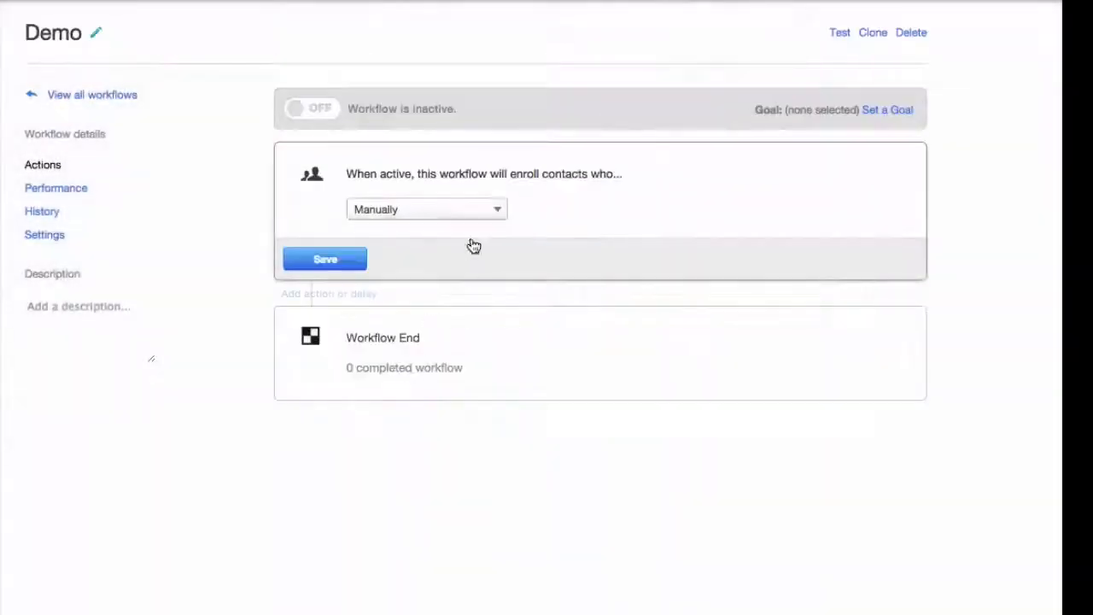
# Show the enrollment trigger choices for the Demo workflow.
pyautogui.click(427, 209)
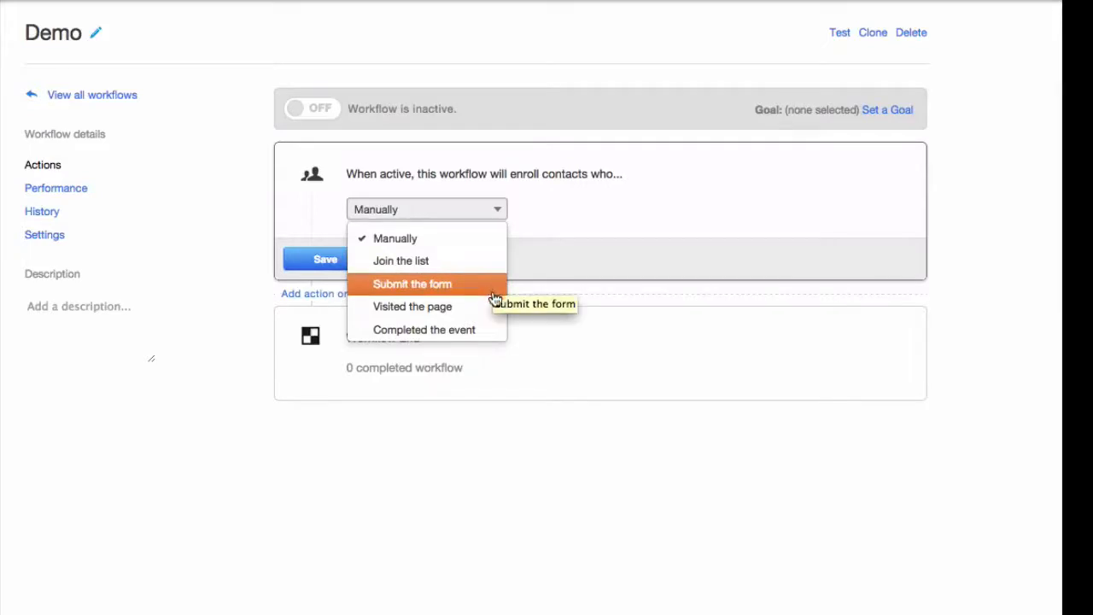
pyautogui.moveTo(413, 305)
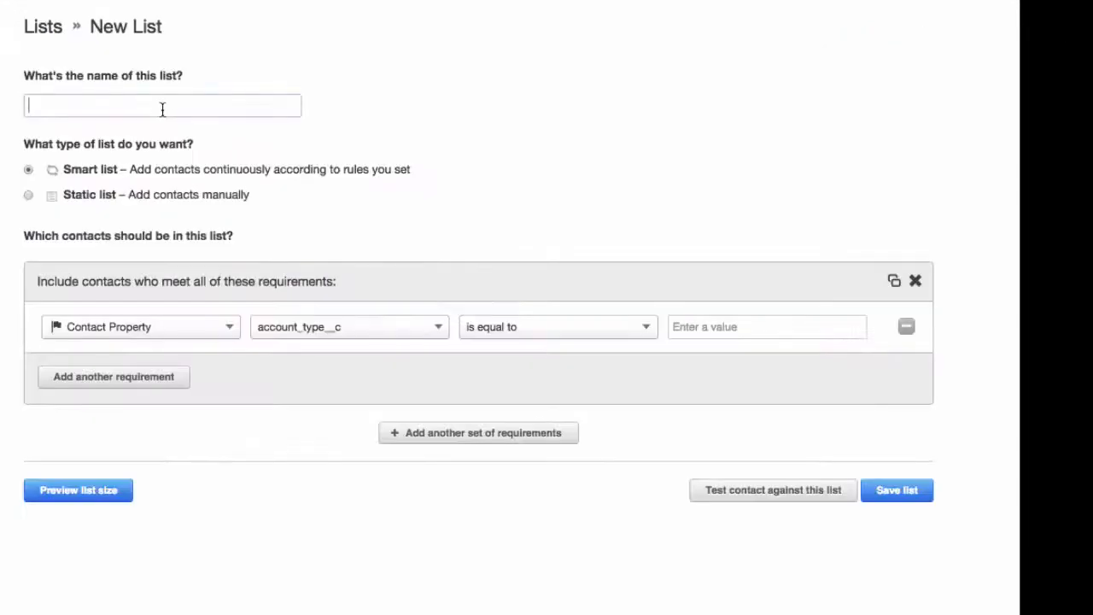
# Name the smart list Maggie's List requiring Salesforce Account ID and Lifecycle Stage.
pyautogui.write("Maggie's Lil")
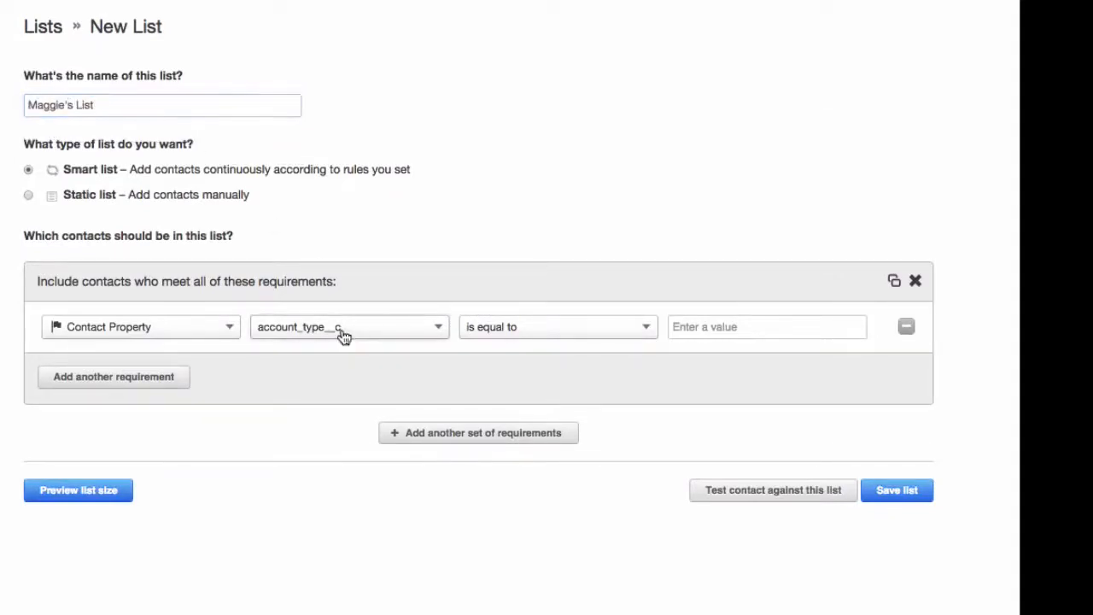
pyautogui.write('Salesforce')
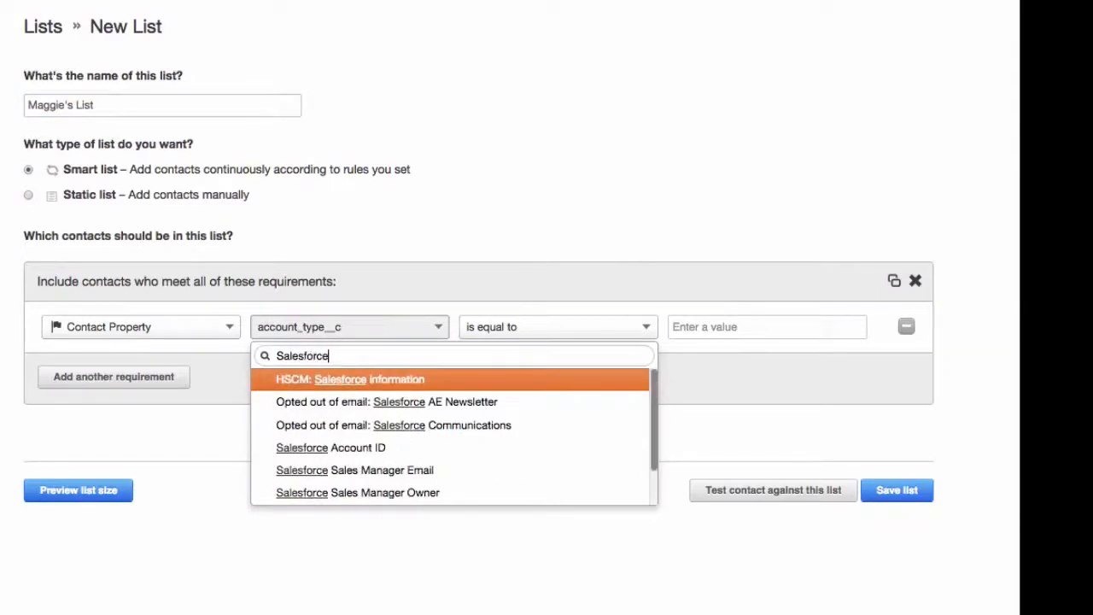
pyautogui.click(331, 447)
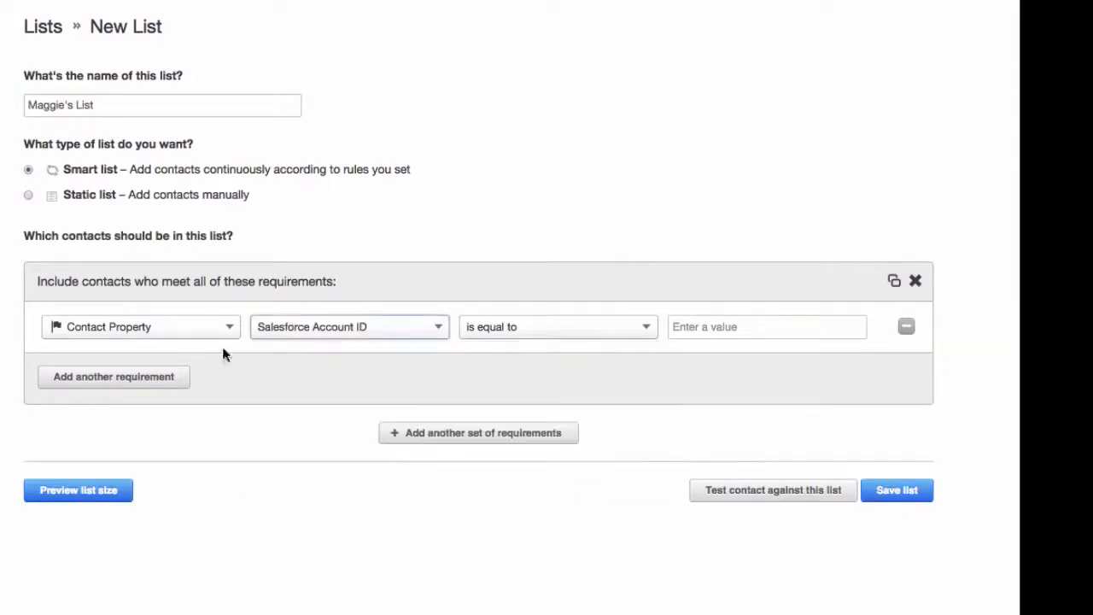
pyautogui.click(113, 378)
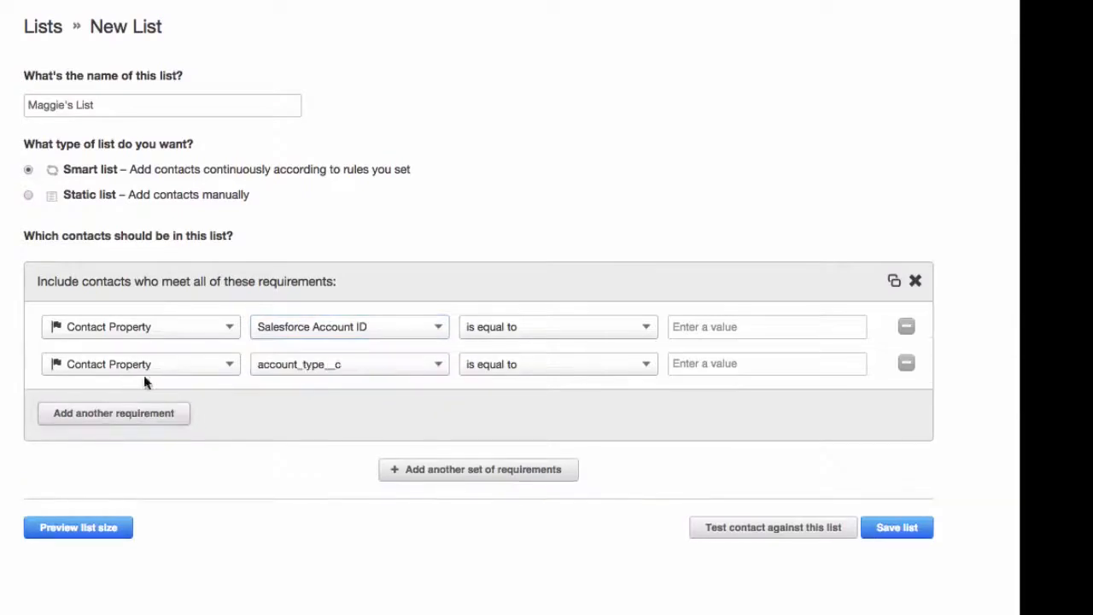
pyautogui.click(348, 364)
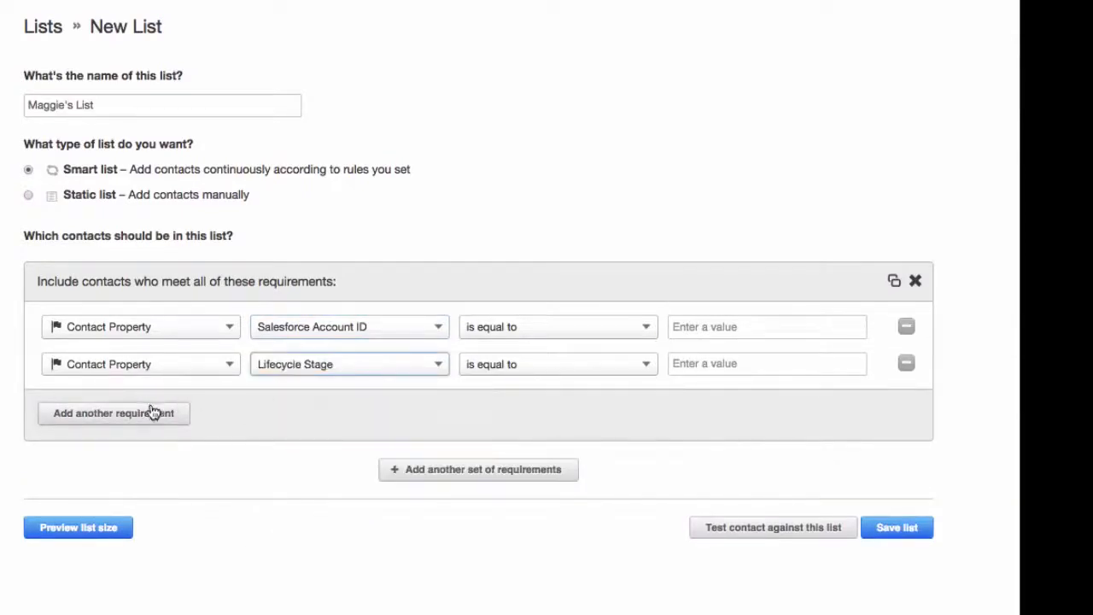
# Add HubSpot Persona as a third requirement and a fourth contact property row.
pyautogui.write('Per')
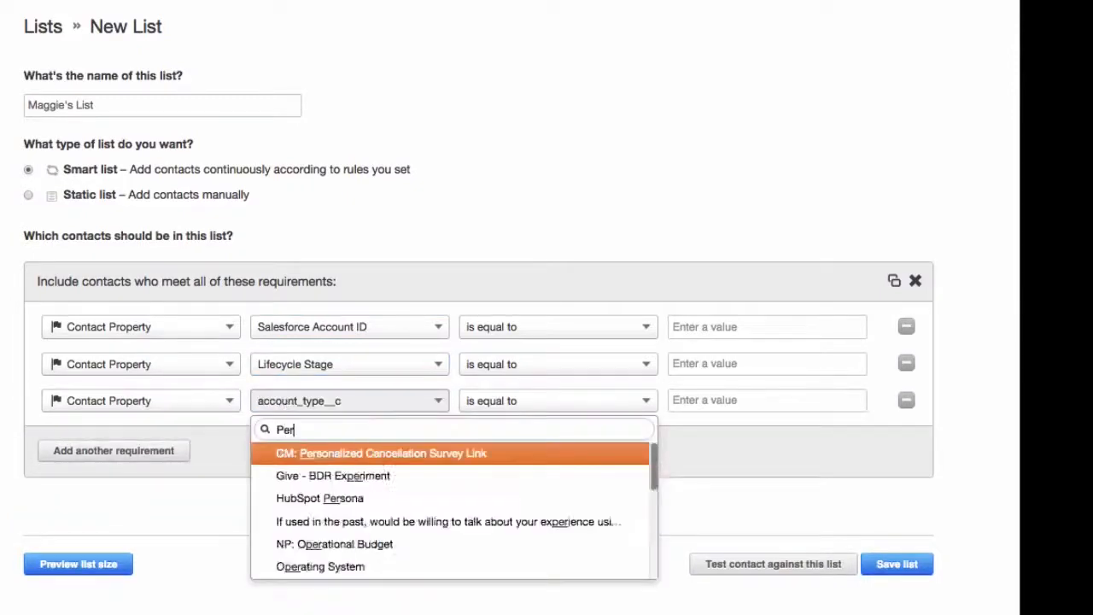
pyautogui.click(319, 498)
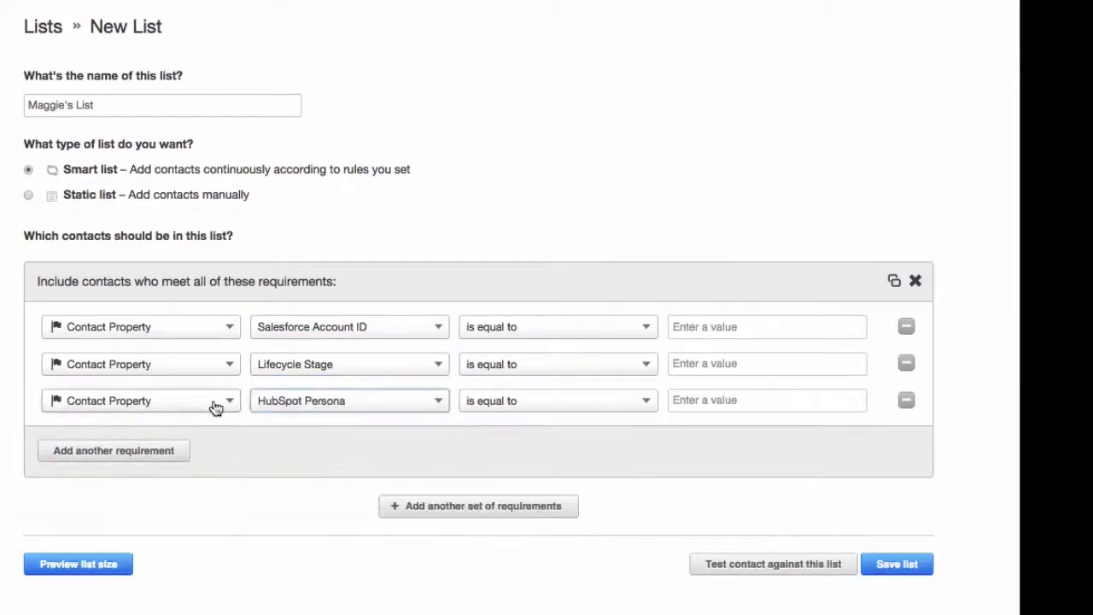
pyautogui.click(113, 450)
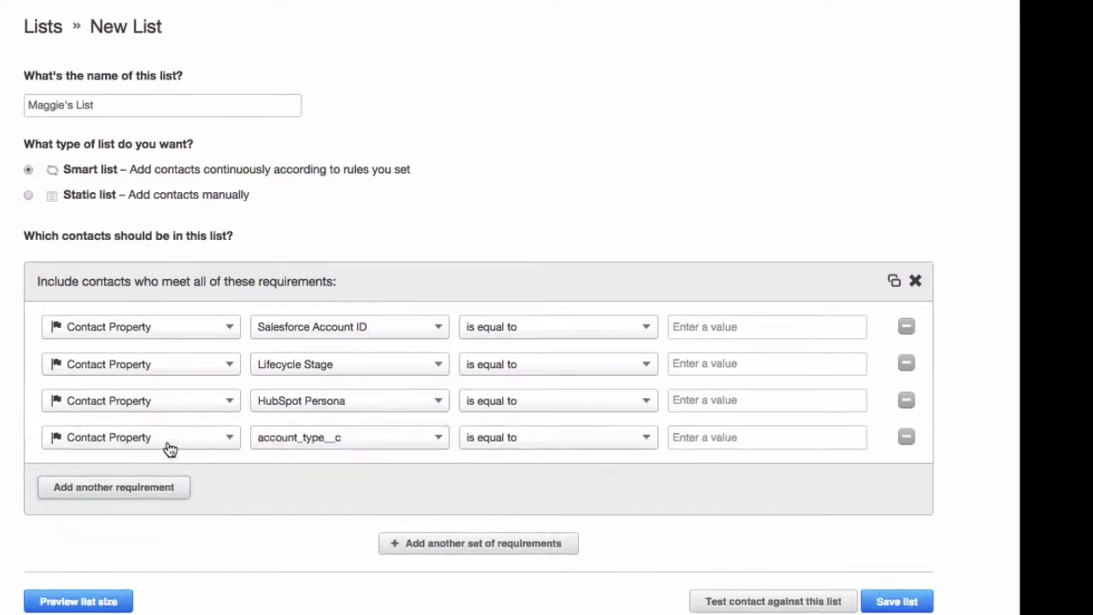
pyautogui.click(348, 438)
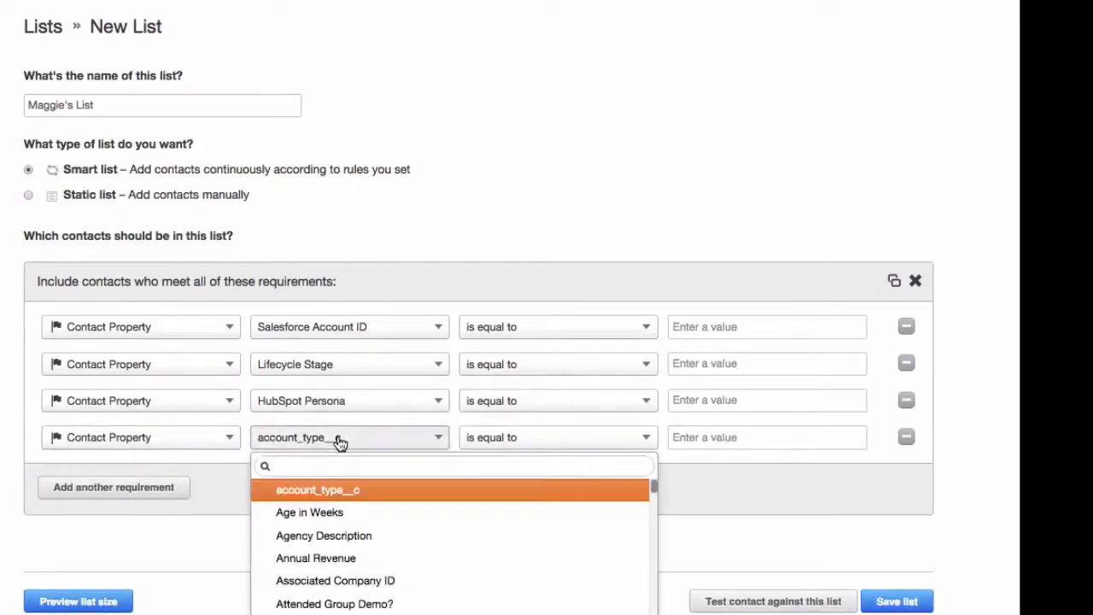
pyautogui.write('c')
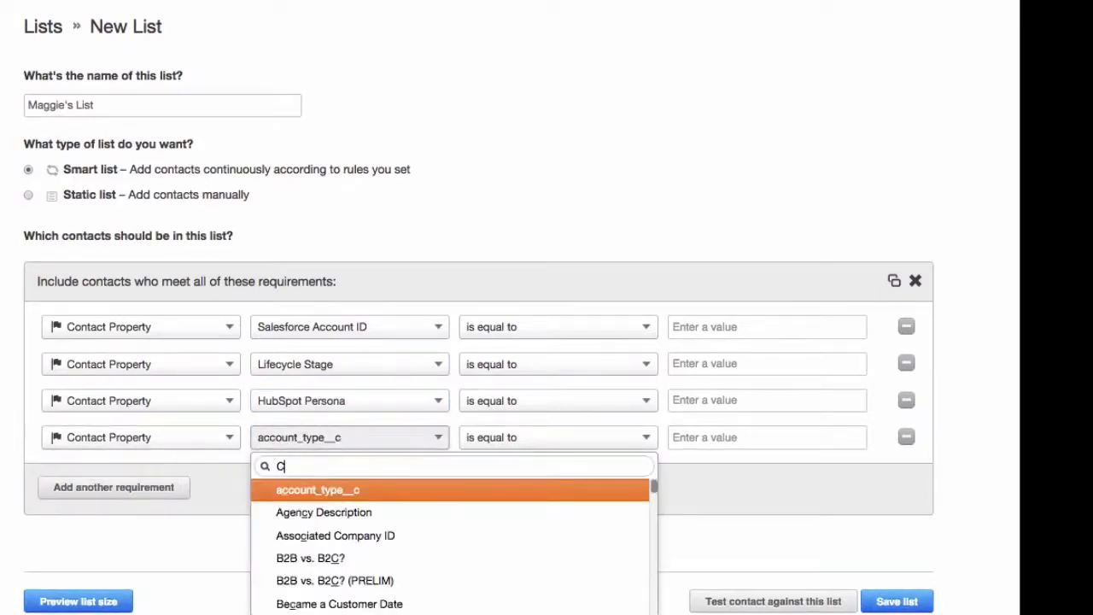
pyautogui.click(318, 488)
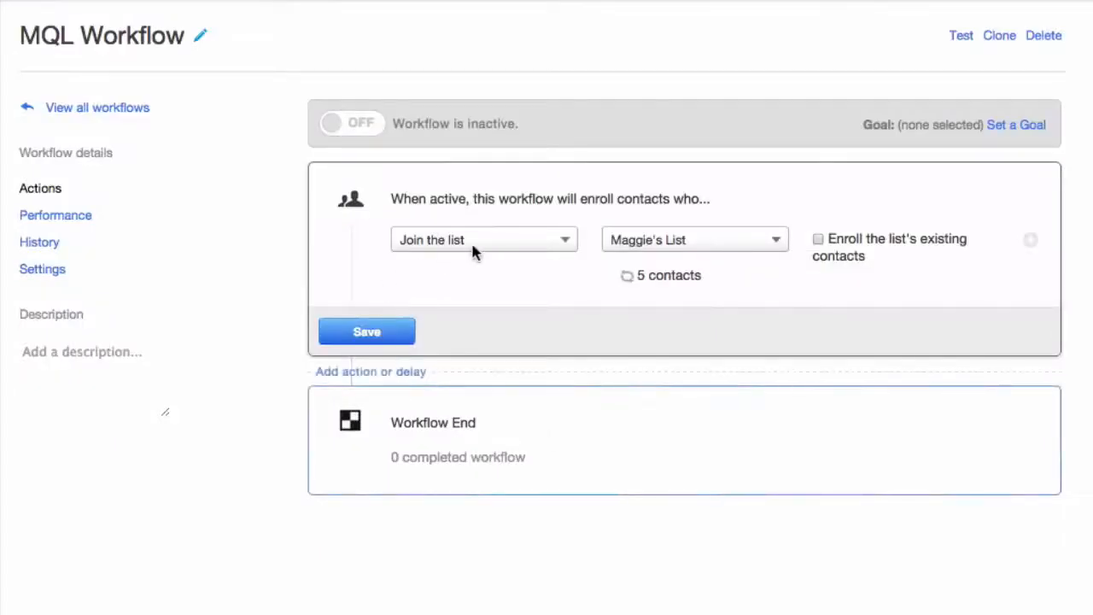
pyautogui.moveTo(973, 154)
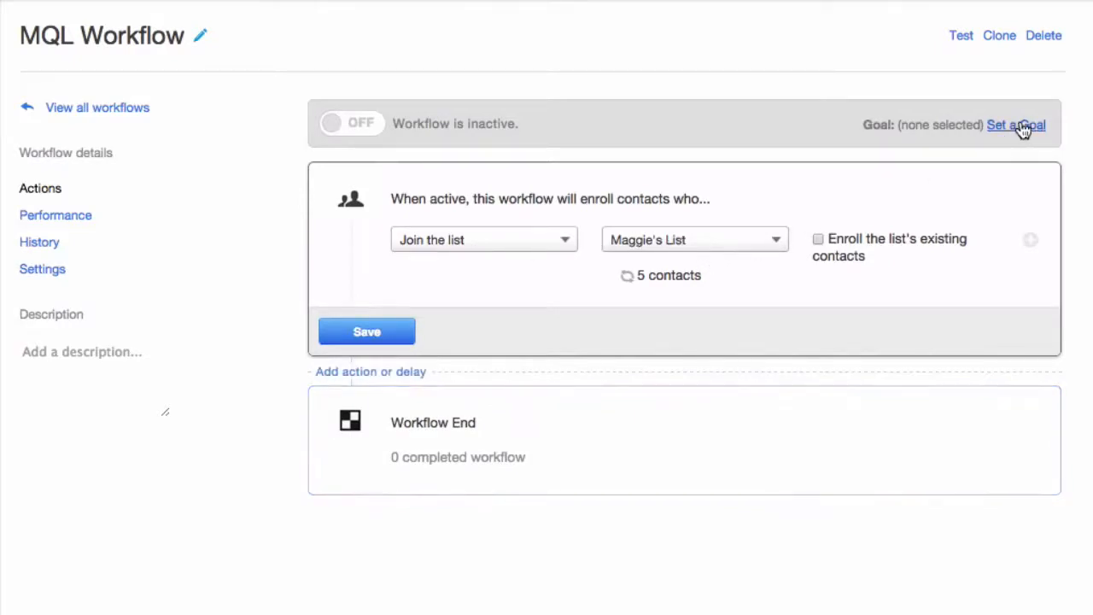
# Set Requested a Demo as the MQL Workflow's goal list and save the enrollment trigger.
pyautogui.click(1016, 125)
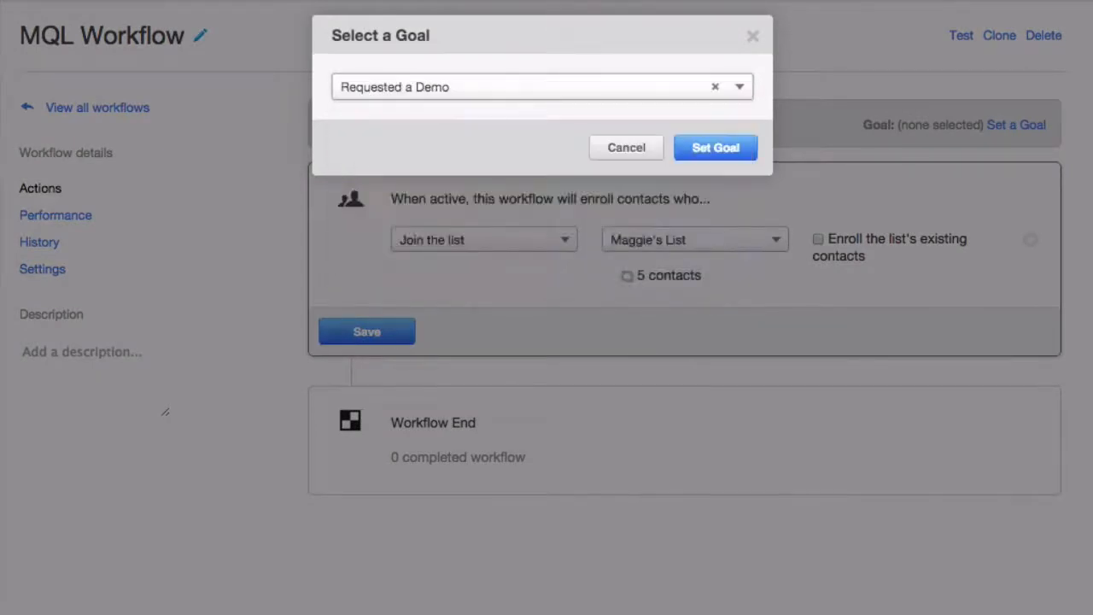
pyautogui.click(716, 147)
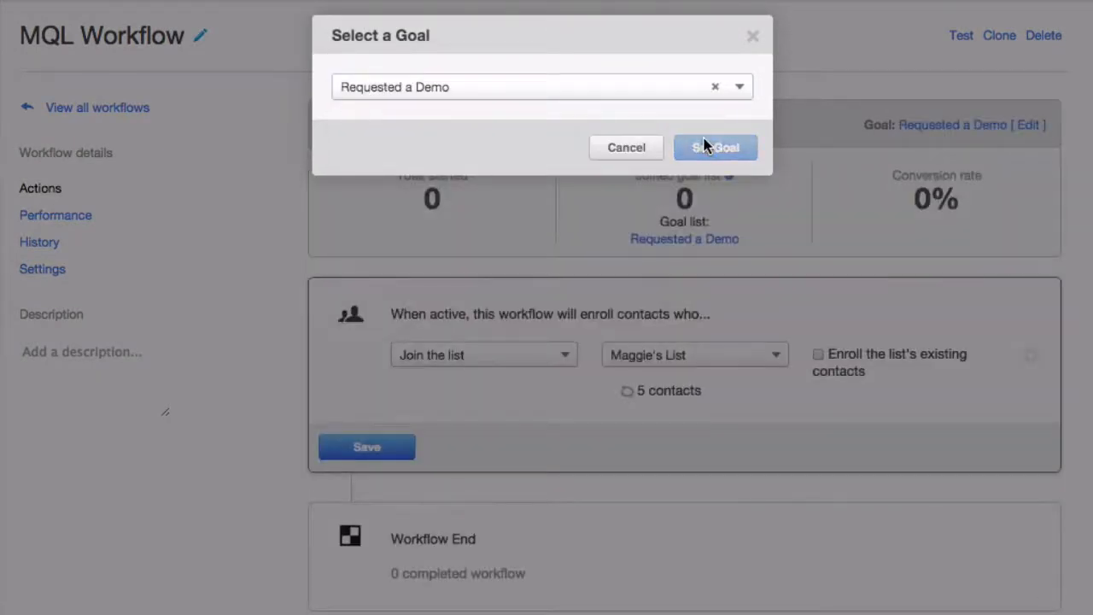
pyautogui.click(716, 147)
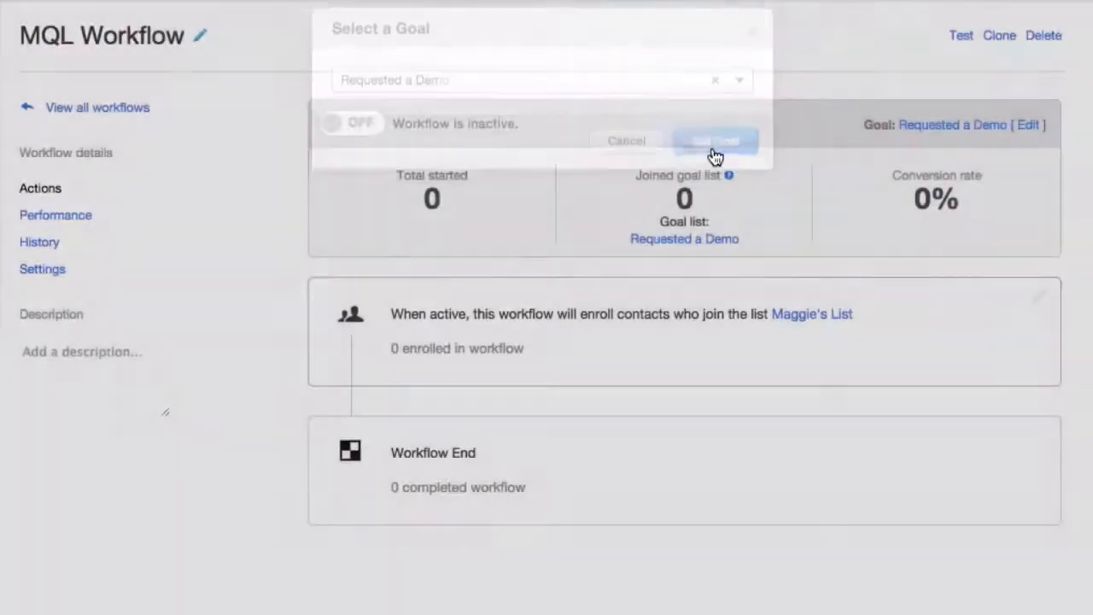
pyautogui.click(715, 141)
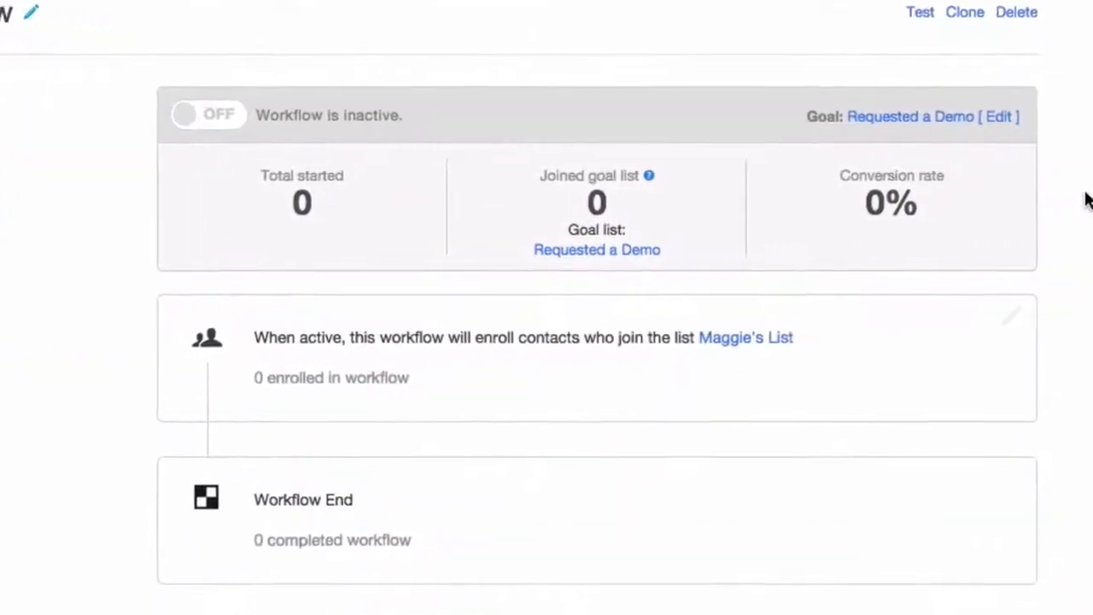
pyautogui.scroll(-3)
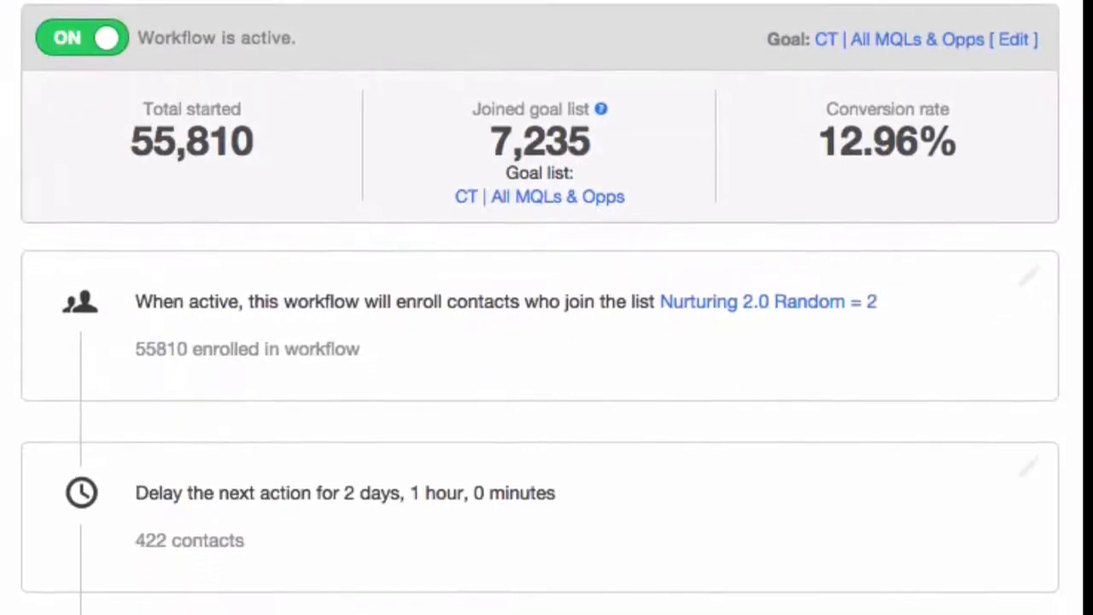
# Scroll through the active nurturing workflow's delay, email and Set contact property steps.
pyautogui.scroll(-3)
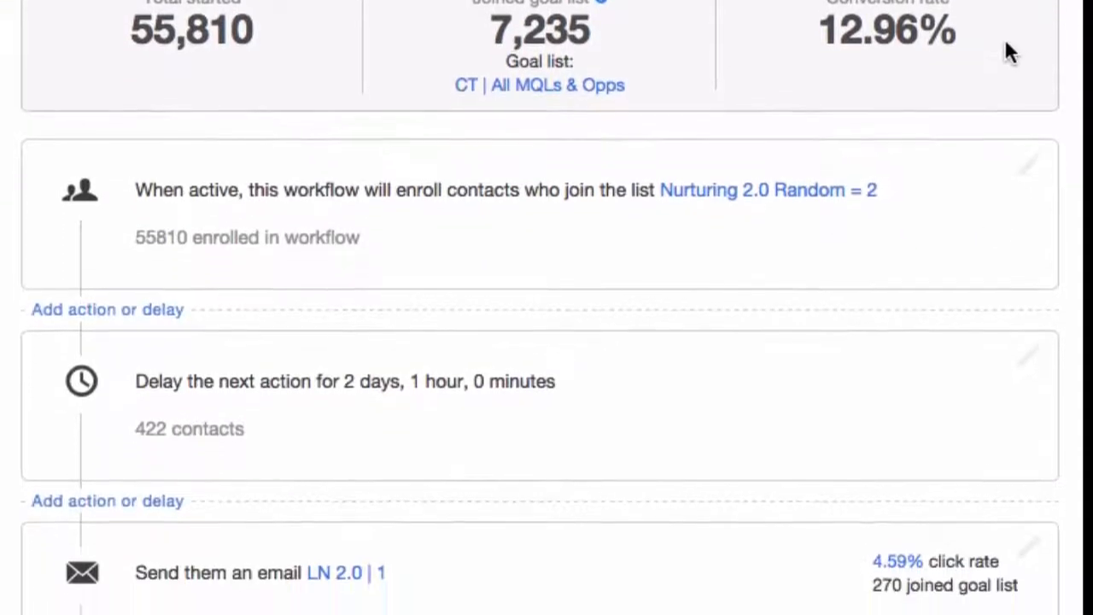
pyautogui.scroll(-3)
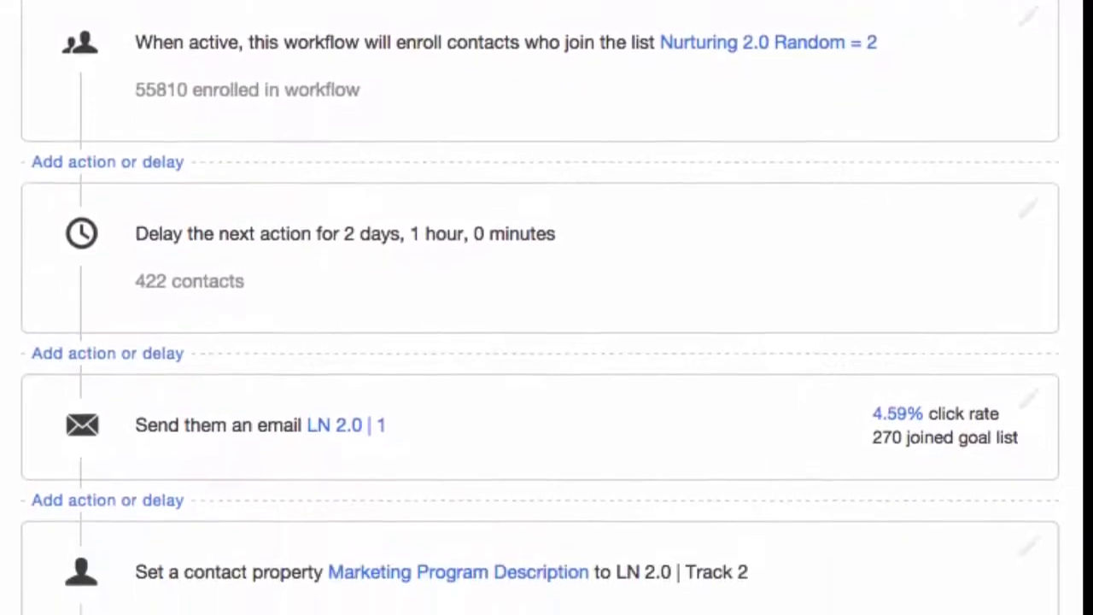
pyautogui.scroll(-3)
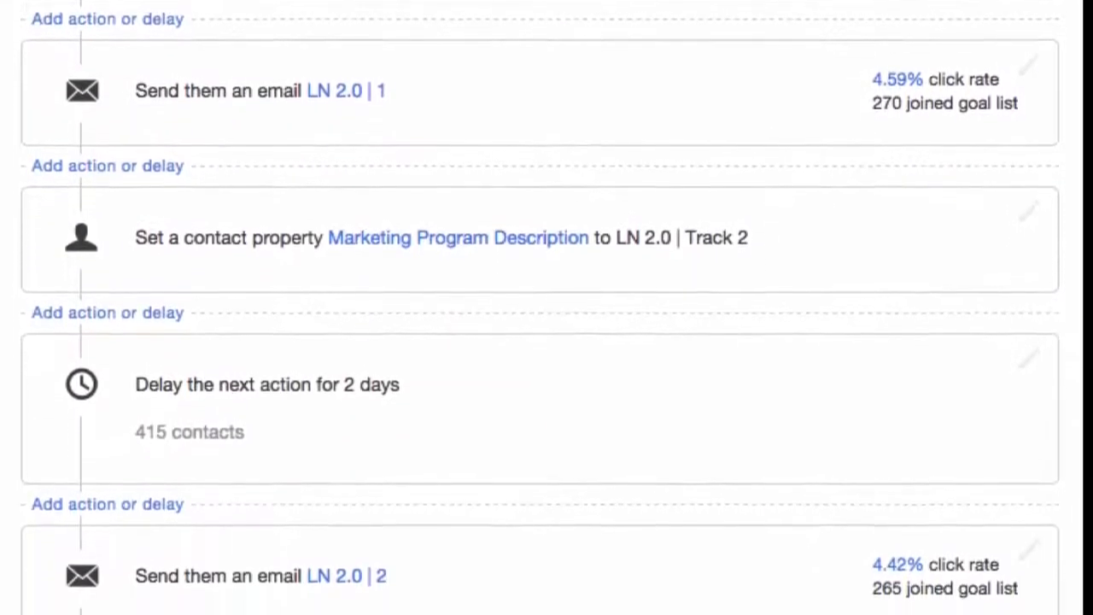
pyautogui.scroll(-3)
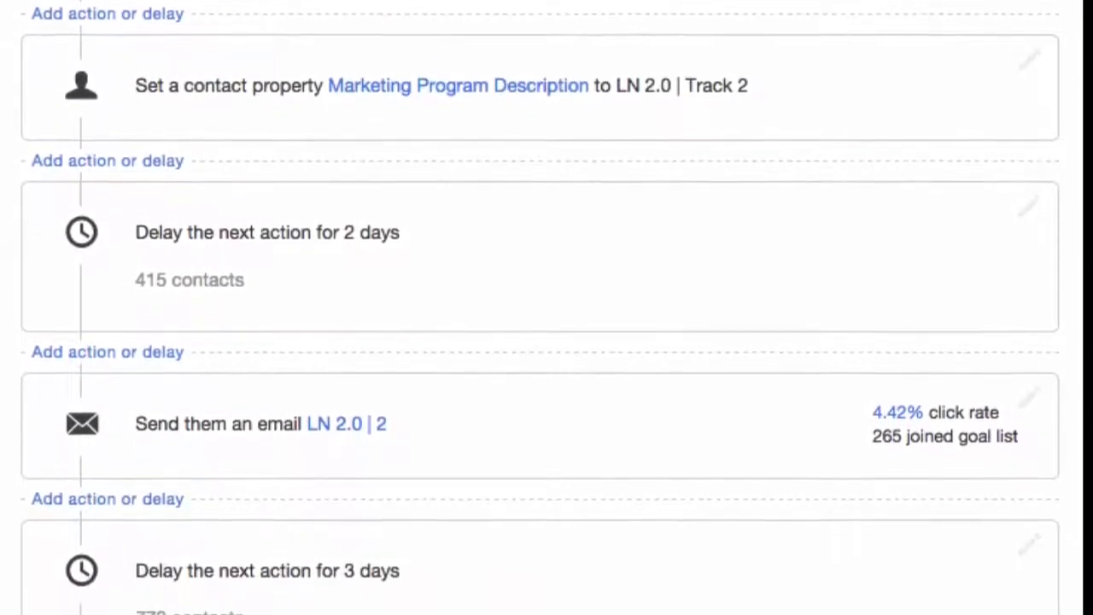
pyautogui.scroll(-3)
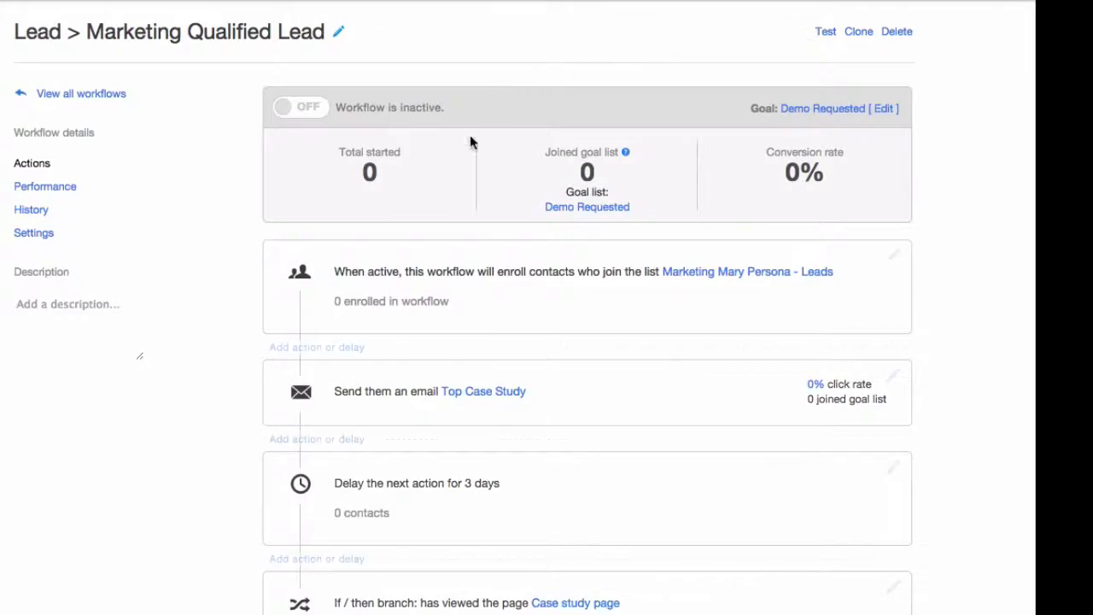
pyautogui.moveTo(618, 102)
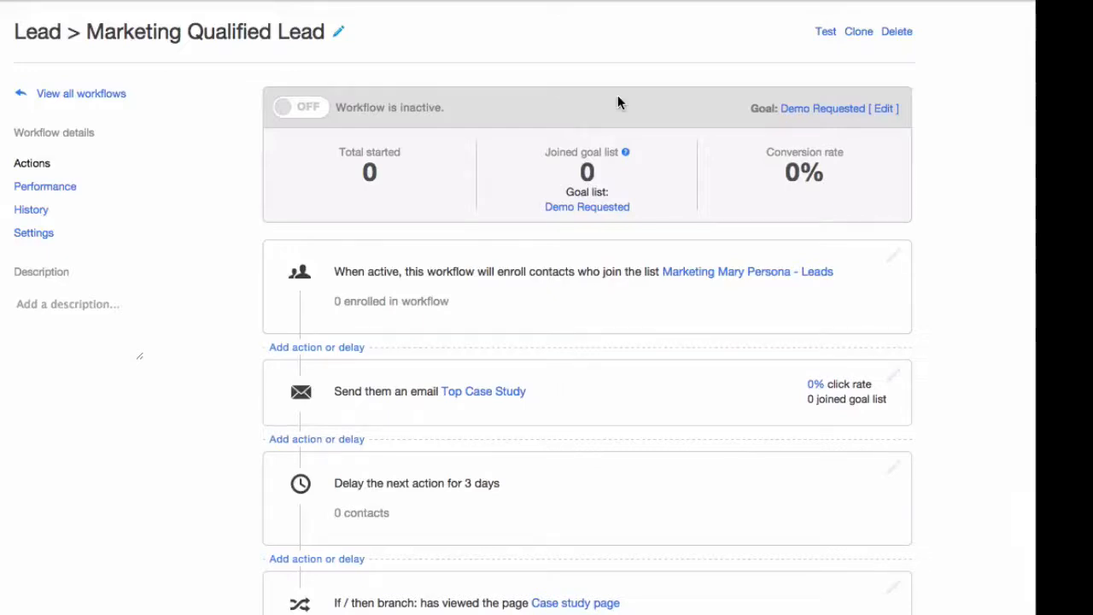
pyautogui.moveTo(636, 133)
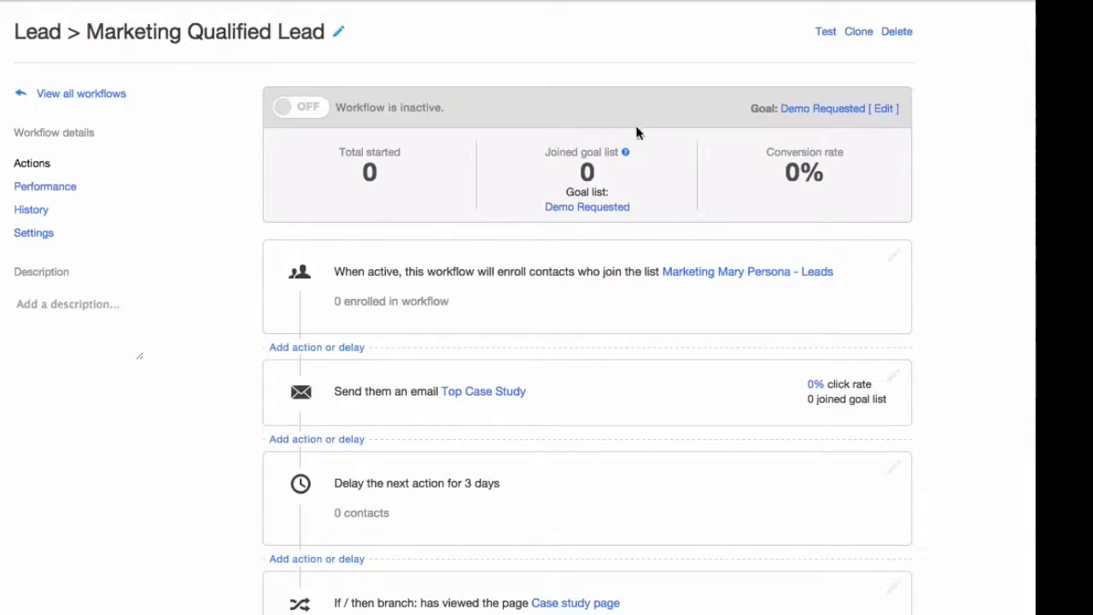
# Open the 'Send them an email Top Case Study' action for editing.
pyautogui.click(316, 346)
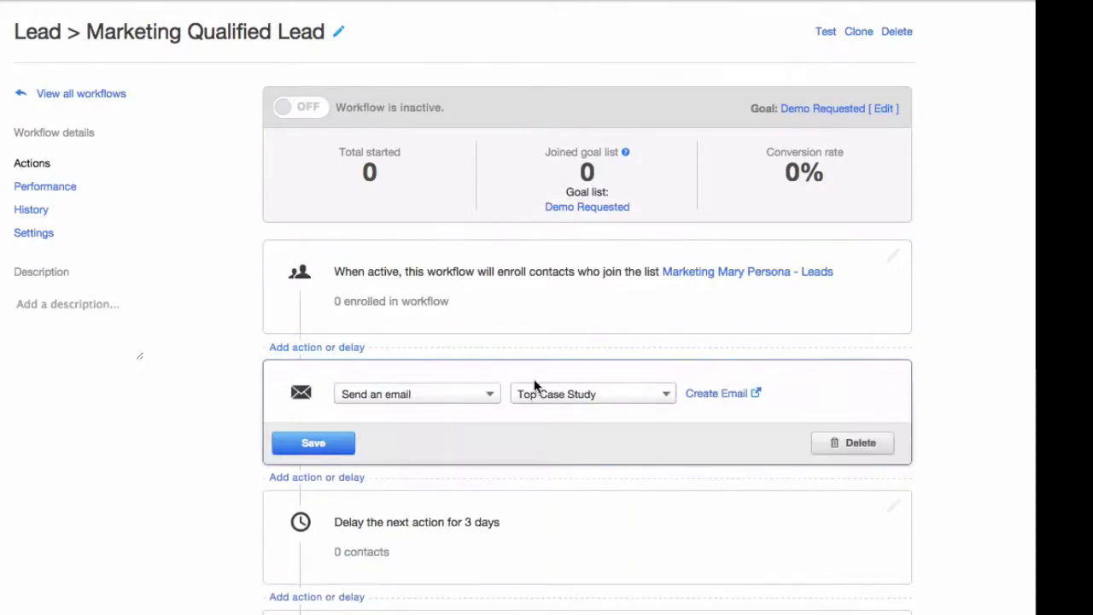
# Save the Top Case Study email step and reveal the 3-day delay and branch below.
pyautogui.click(314, 443)
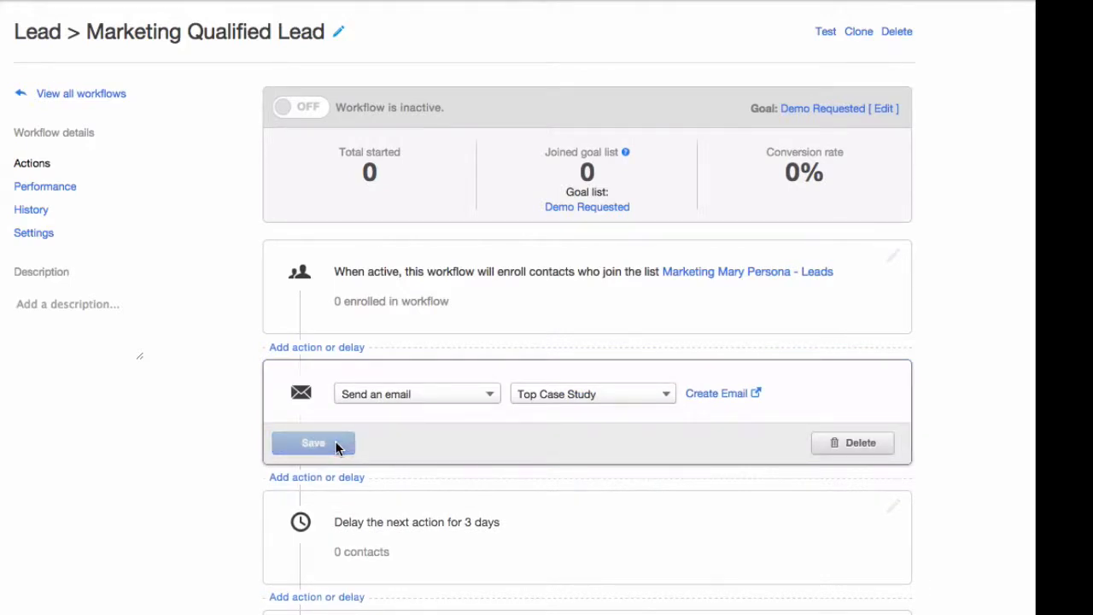
pyautogui.scroll(-3)
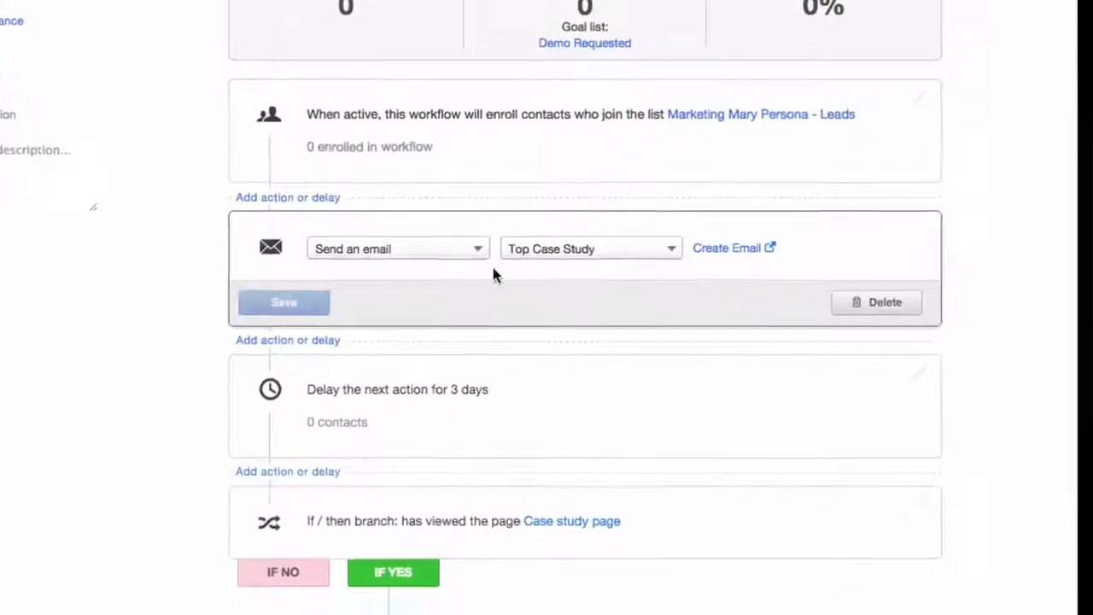
pyautogui.scroll(-3)
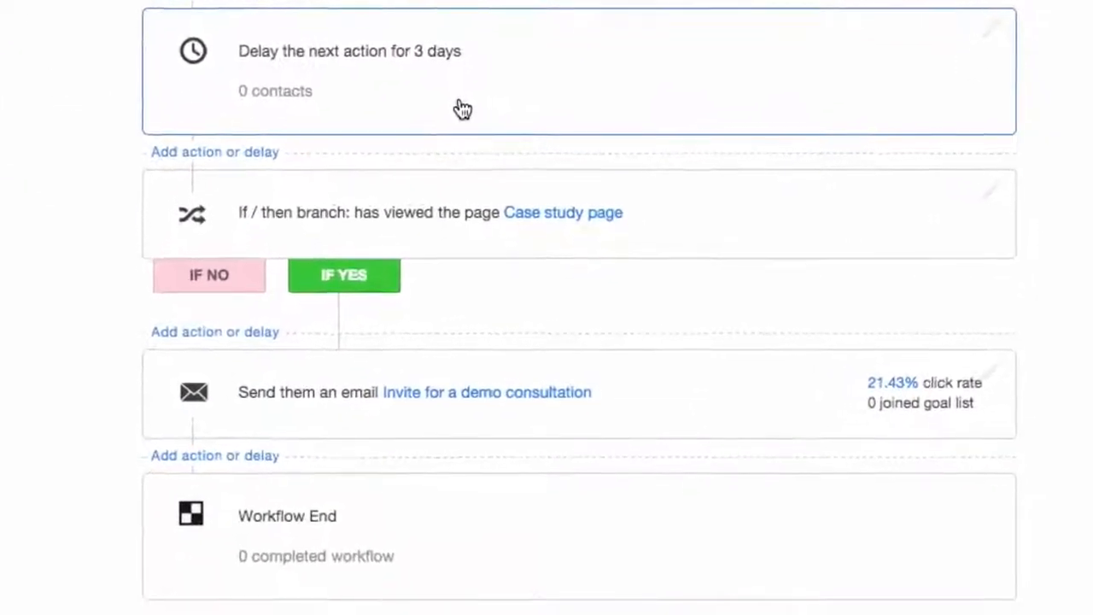
# Save the if/then branch checking Has Visited : Case study page.
pyautogui.scroll(-3)
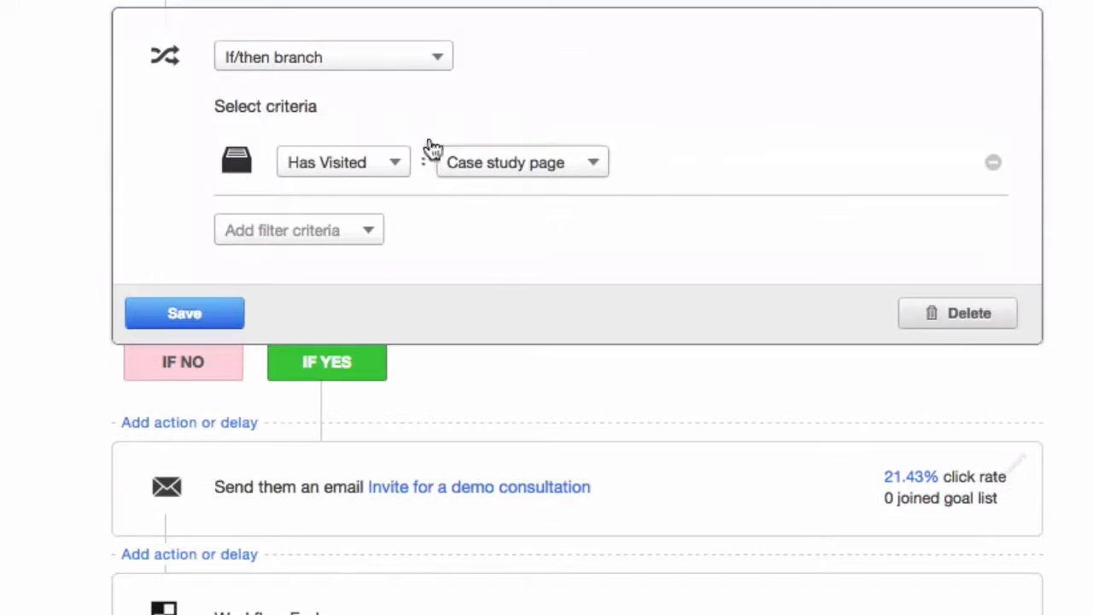
pyautogui.moveTo(376, 304)
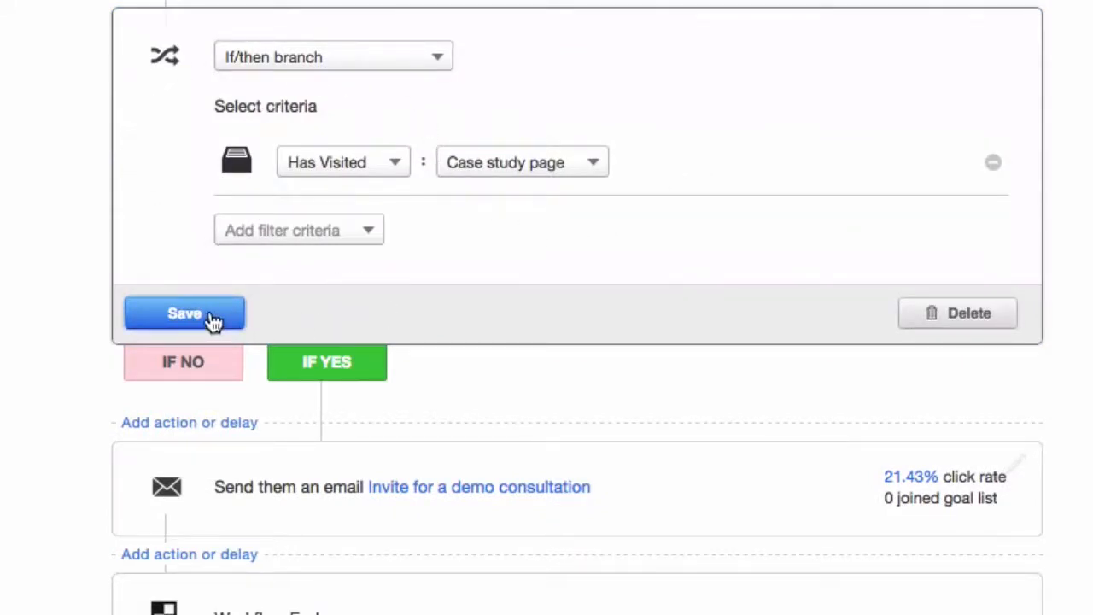
pyautogui.click(185, 313)
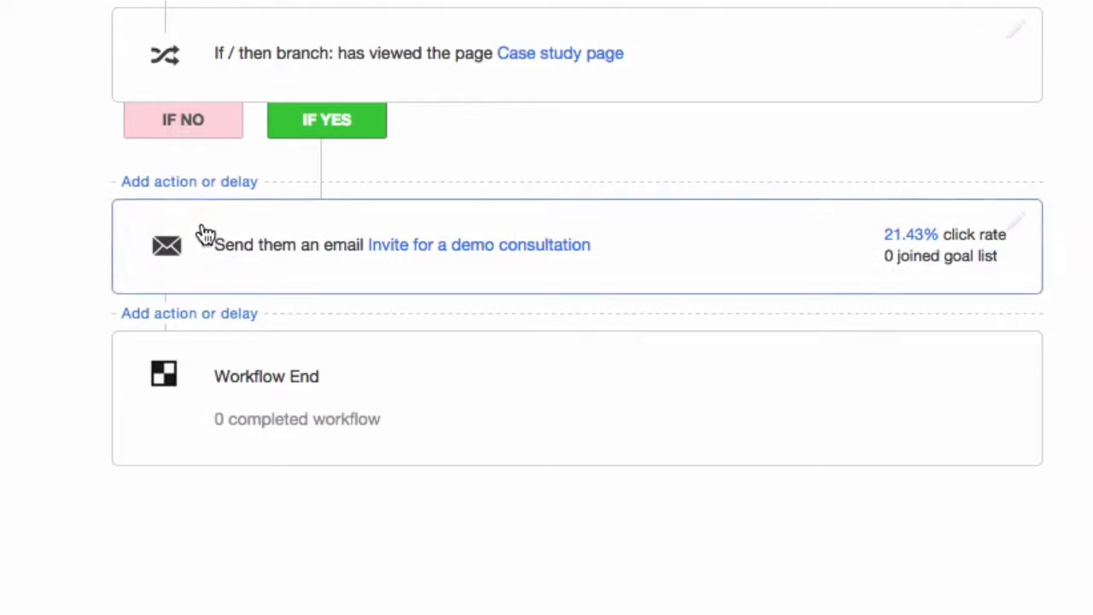
# View the IF NO path: Product video email, 3-day delay, then a click branch.
pyautogui.click(183, 120)
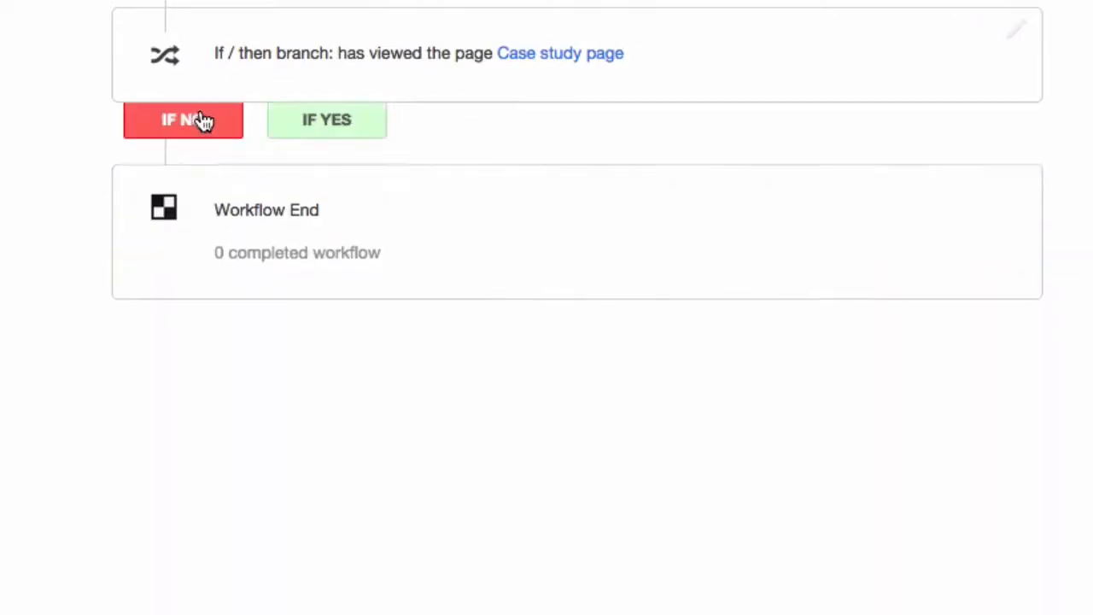
pyautogui.scroll(-3)
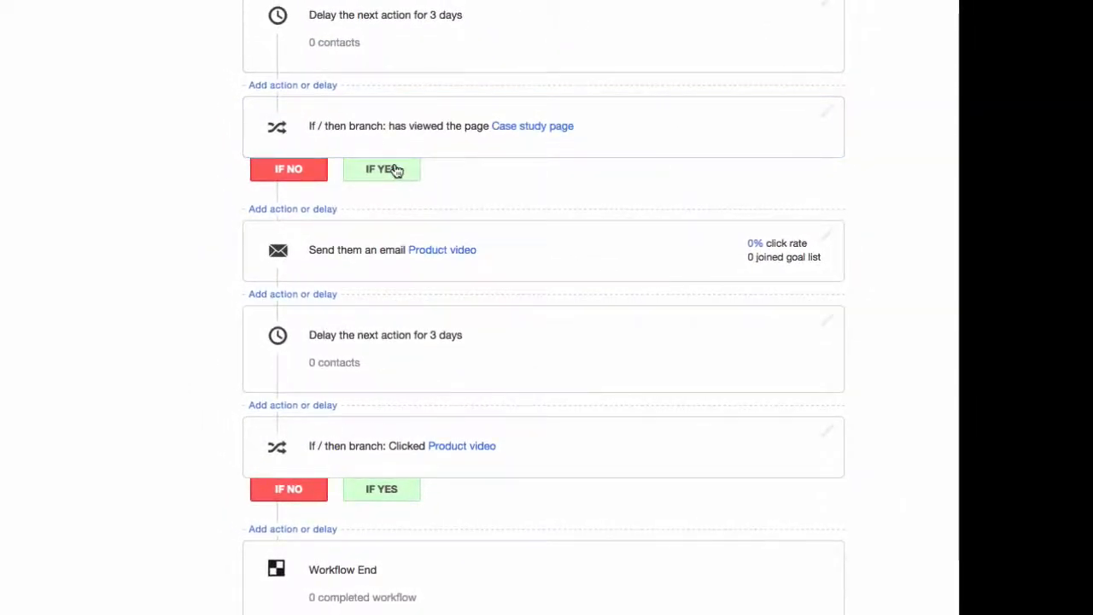
# View the IF YES and IF NO paths of the Clicked Product video branch.
pyautogui.click(289, 169)
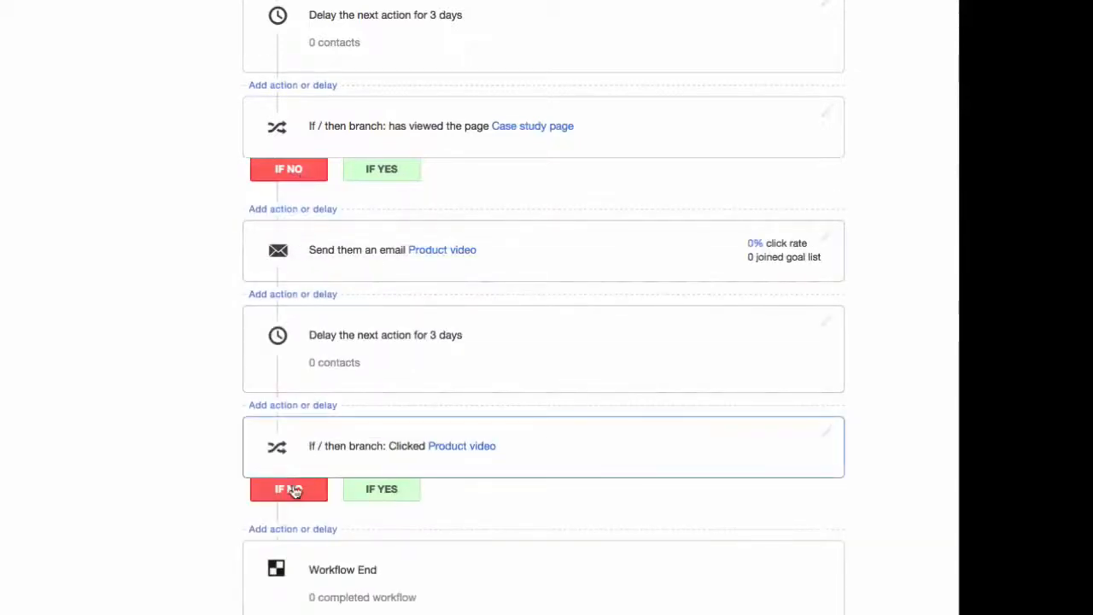
pyautogui.click(383, 489)
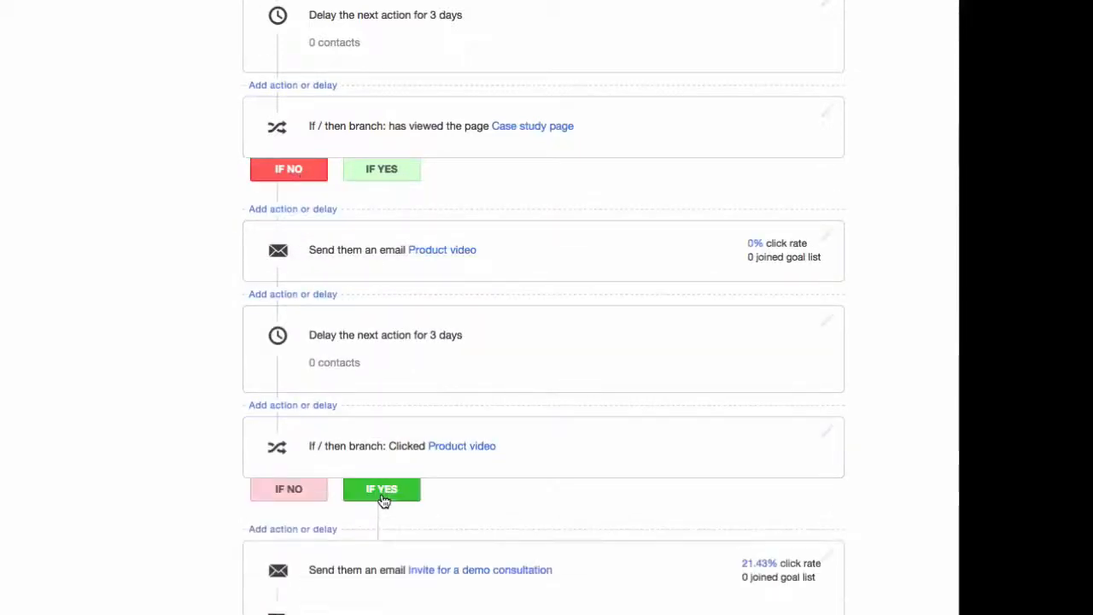
pyautogui.moveTo(324, 505)
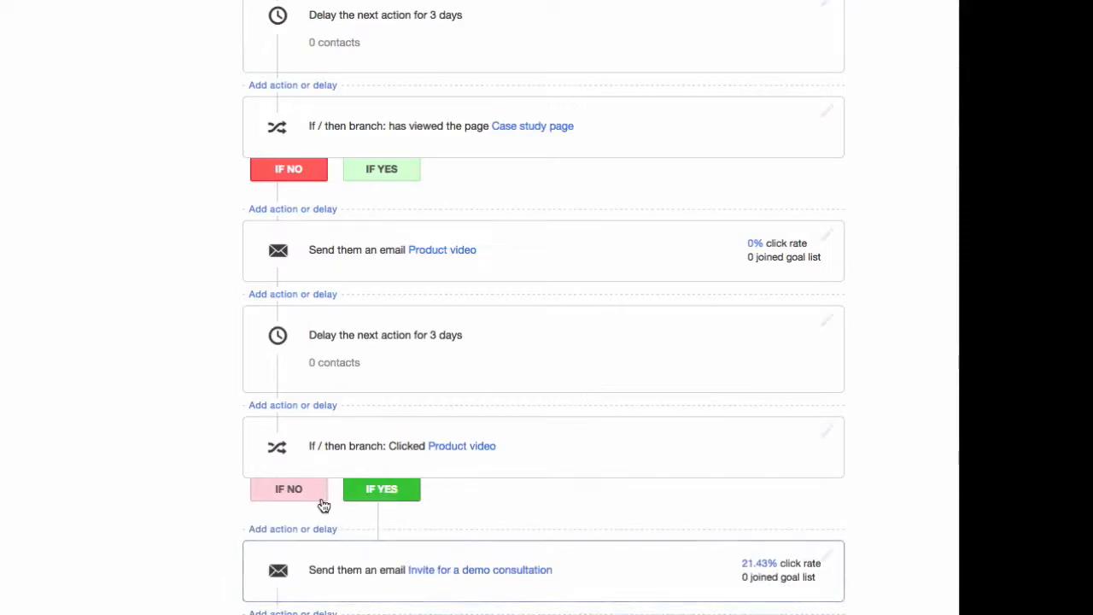
pyautogui.click(288, 489)
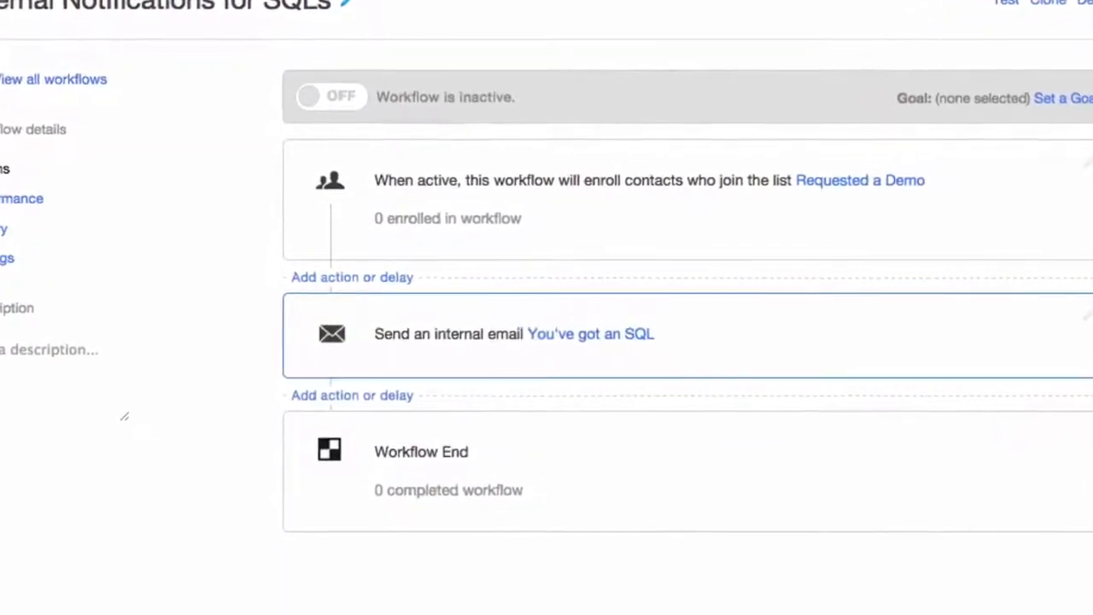
# Review the SQL notification workflow's internal email action sent on joining Requested a Demo.
pyautogui.scroll(-3)
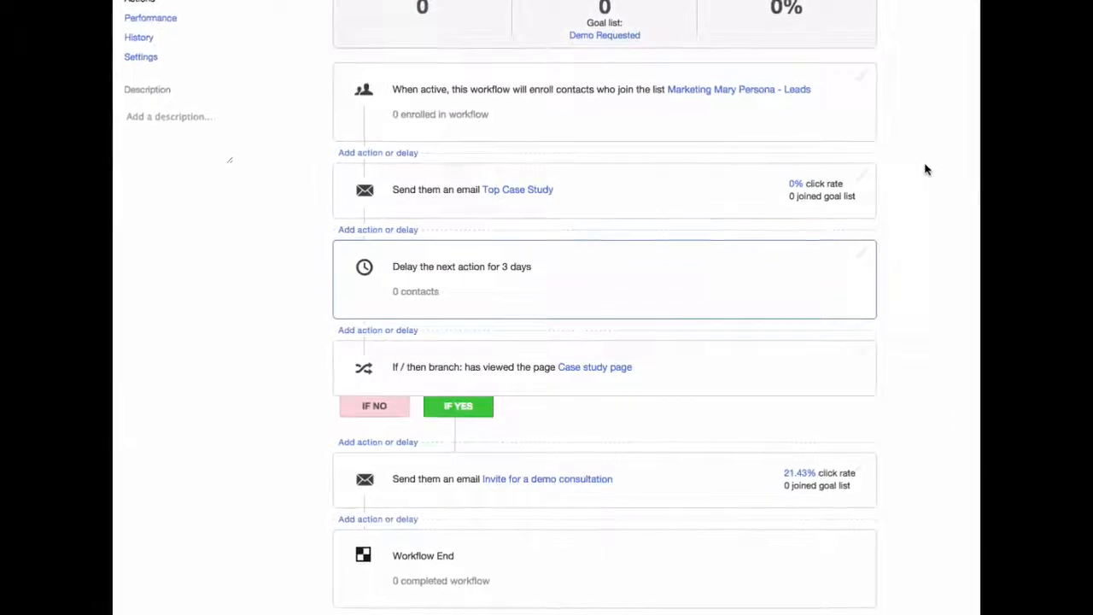
# Show the enrollment trigger choices for the Lead > Demo Request workflow, currently Manually.
pyautogui.click(620, 218)
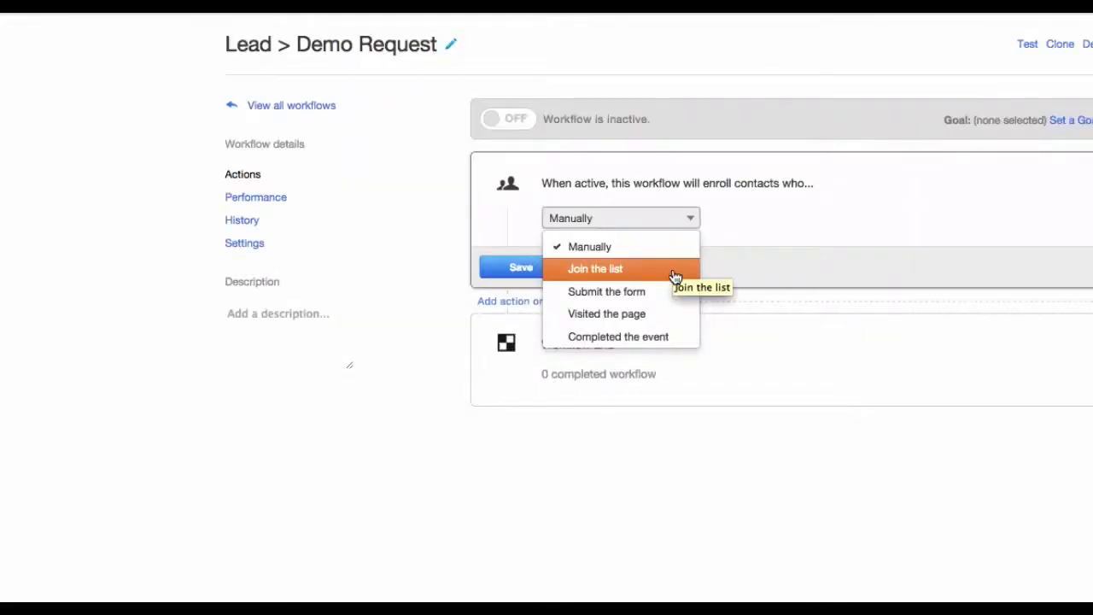